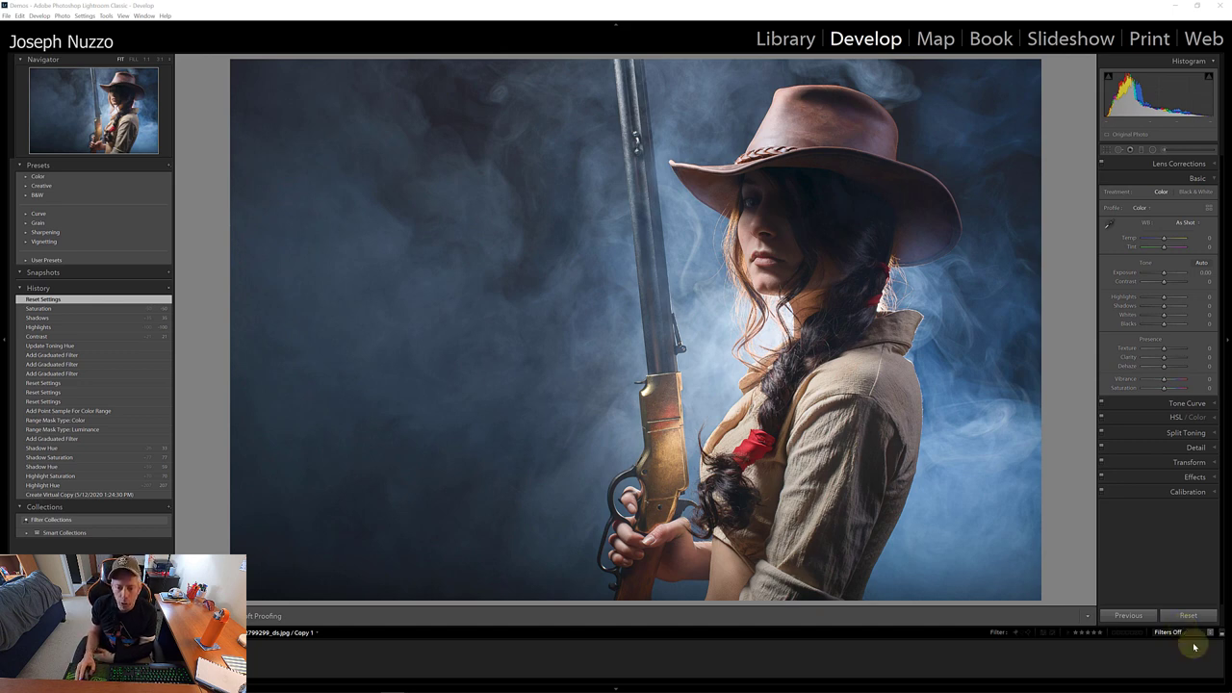
mouse_move(1173, 570)
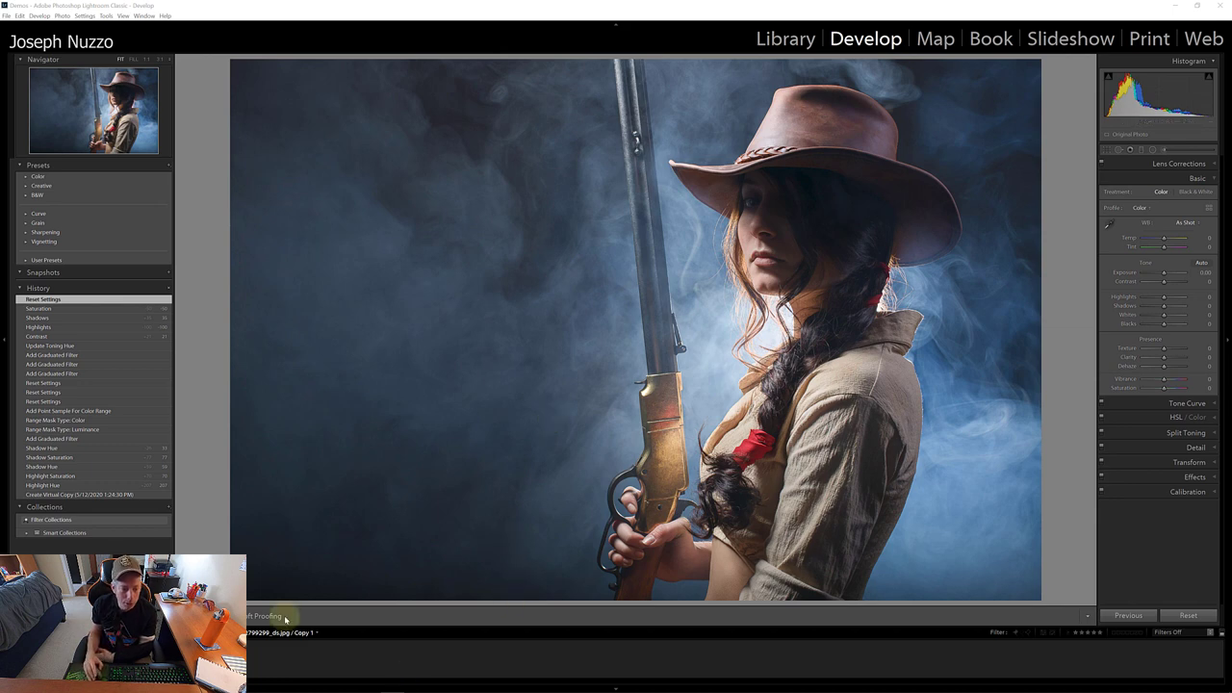
Duplicate the cowgirl layer with Ctrl+J and set the top copy to Multiply at lowered opacity.
right_click(674, 370)
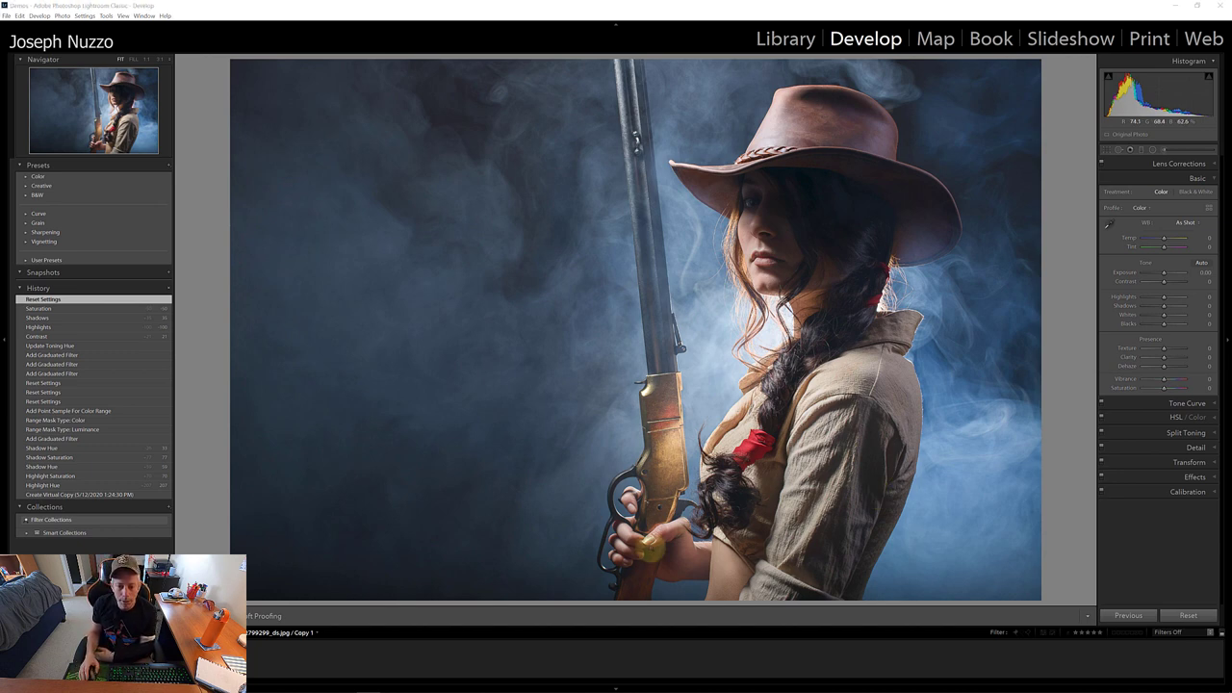
left_click(343, 681)
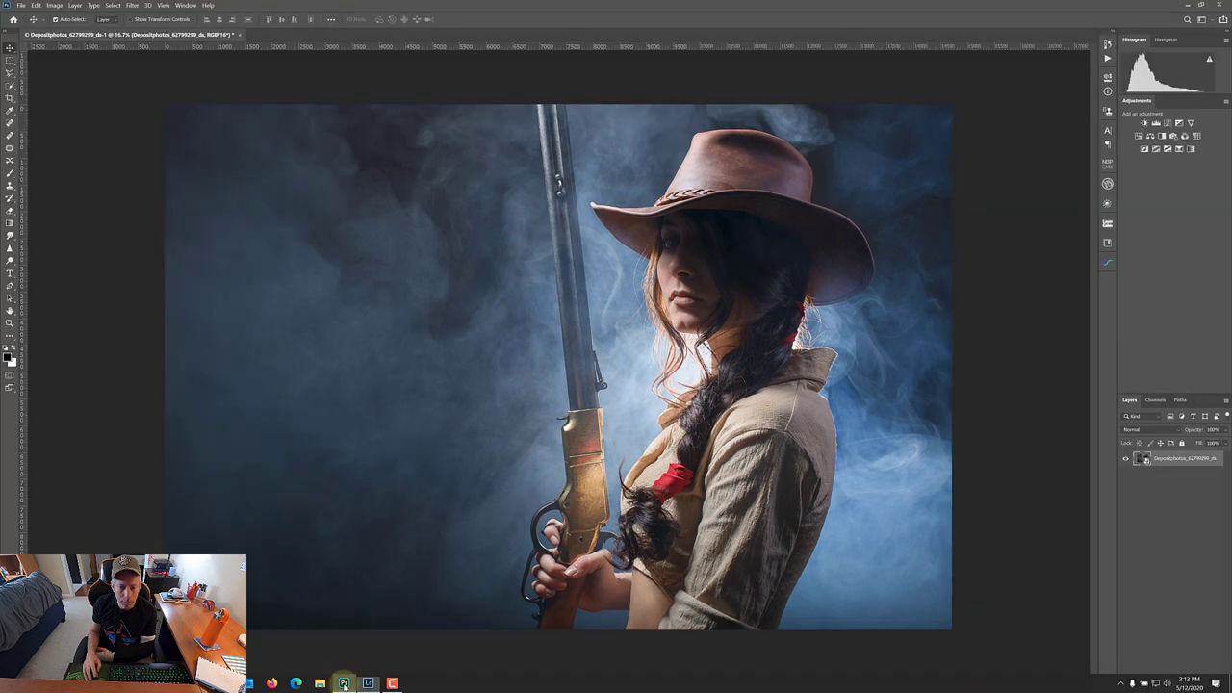
mouse_move(1014, 238)
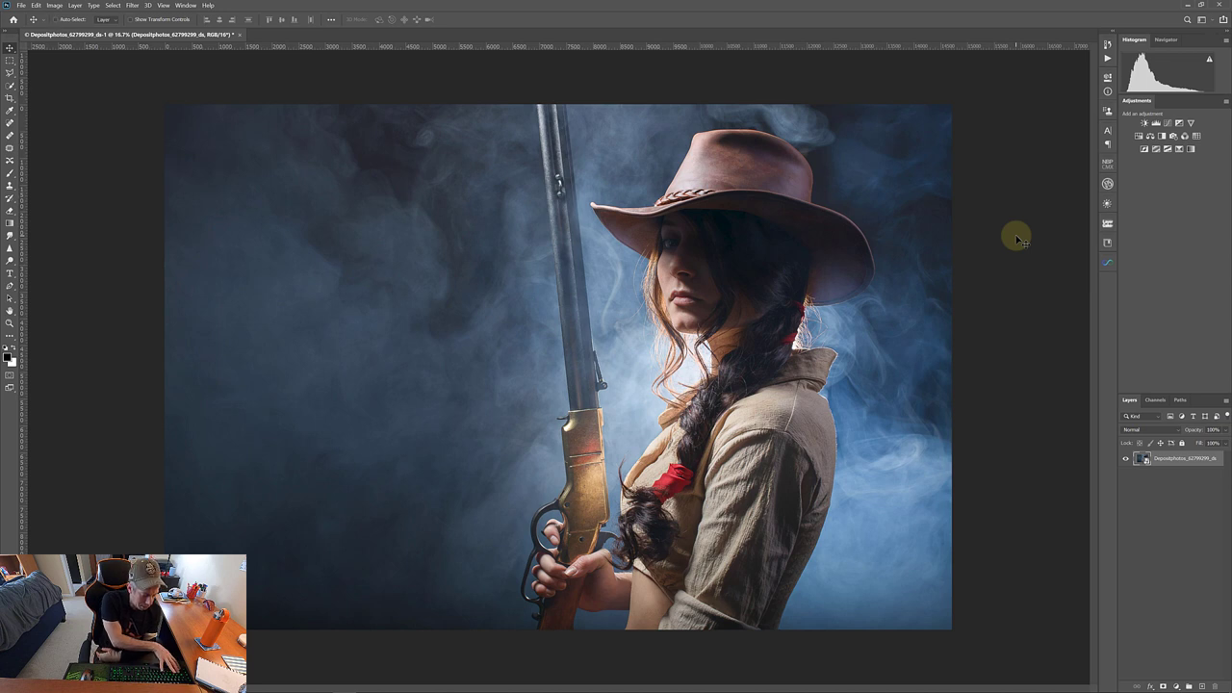
key("Ctrl+J")
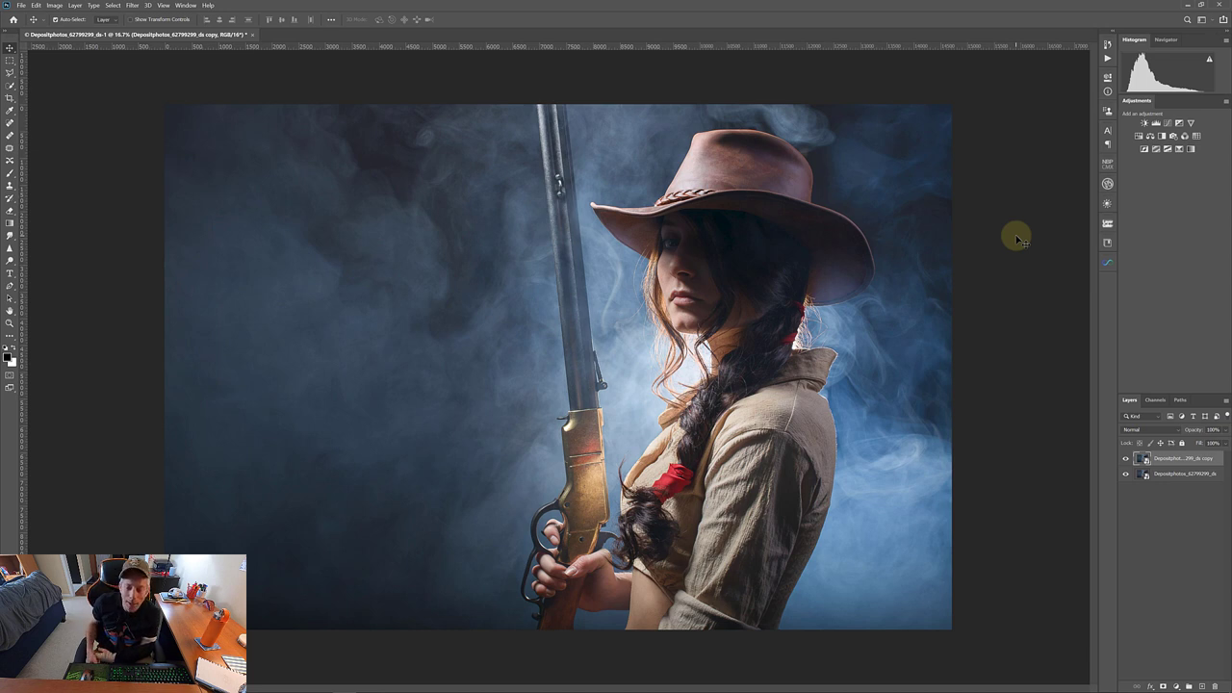
mouse_move(1037, 318)
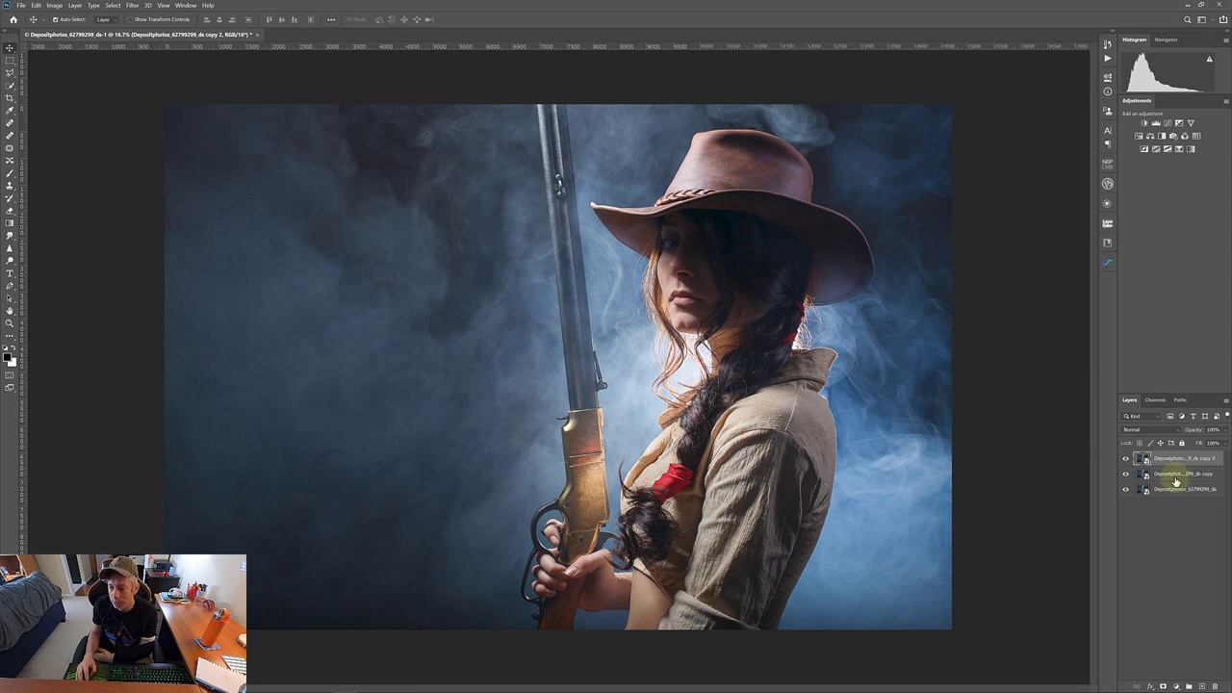
left_click(1143, 428)
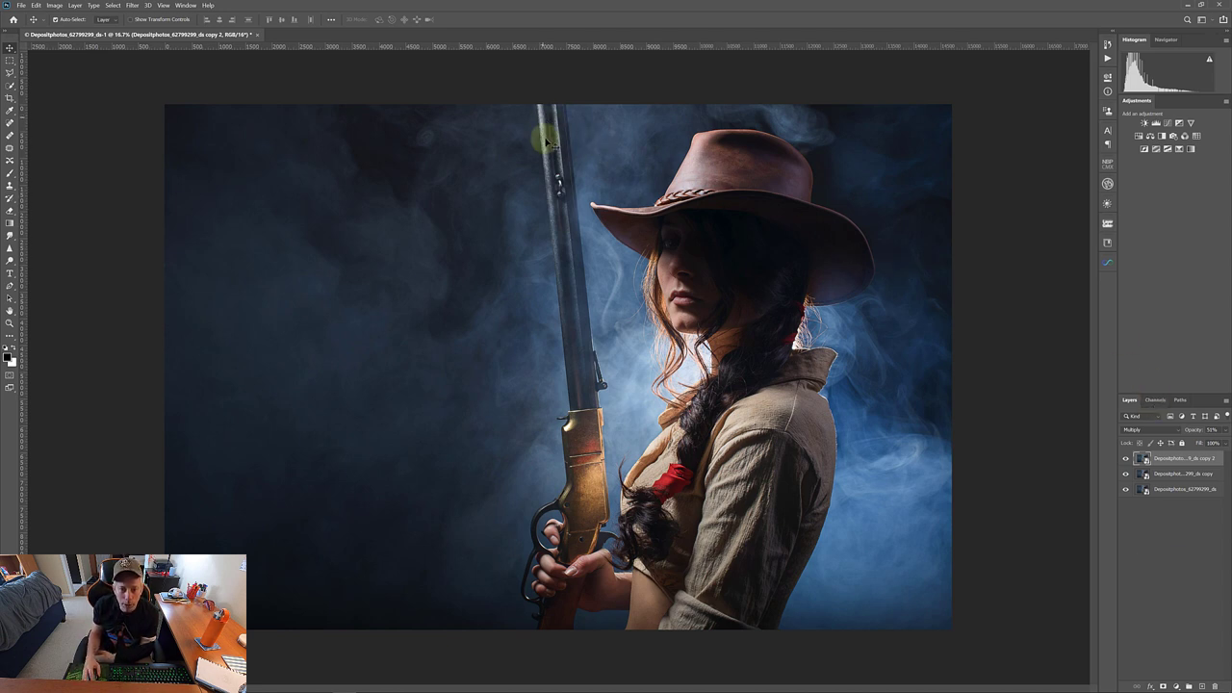
mouse_move(573, 373)
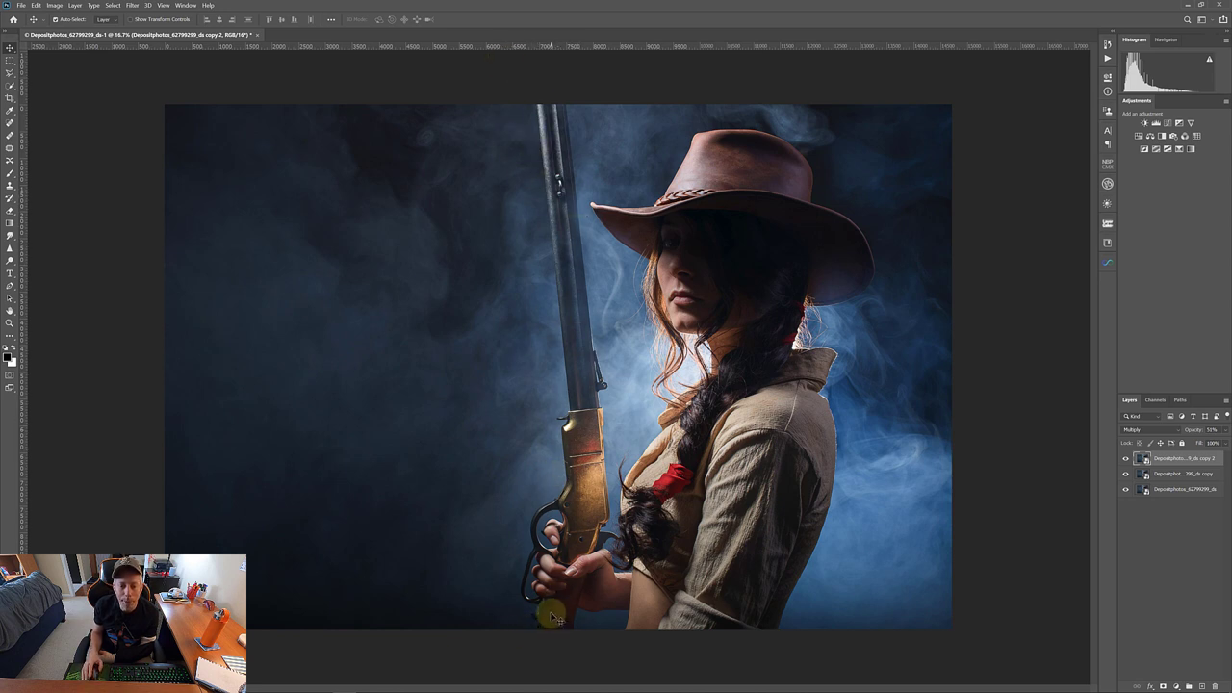
mouse_move(520, 363)
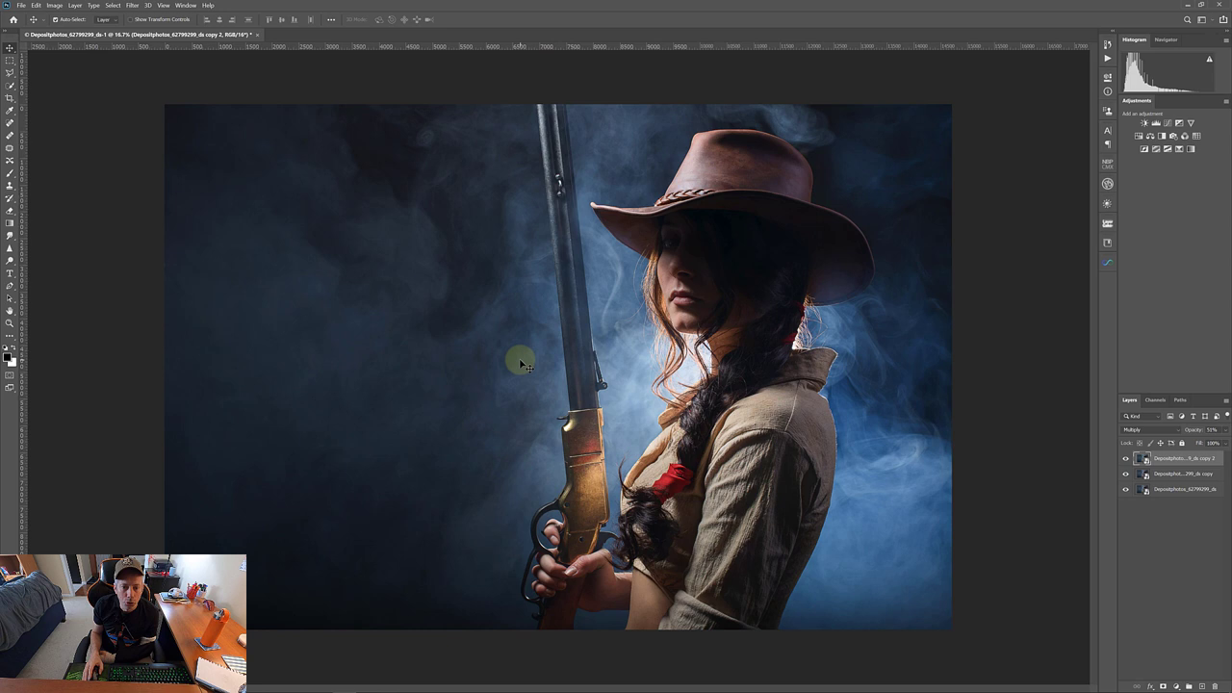
mouse_move(279, 308)
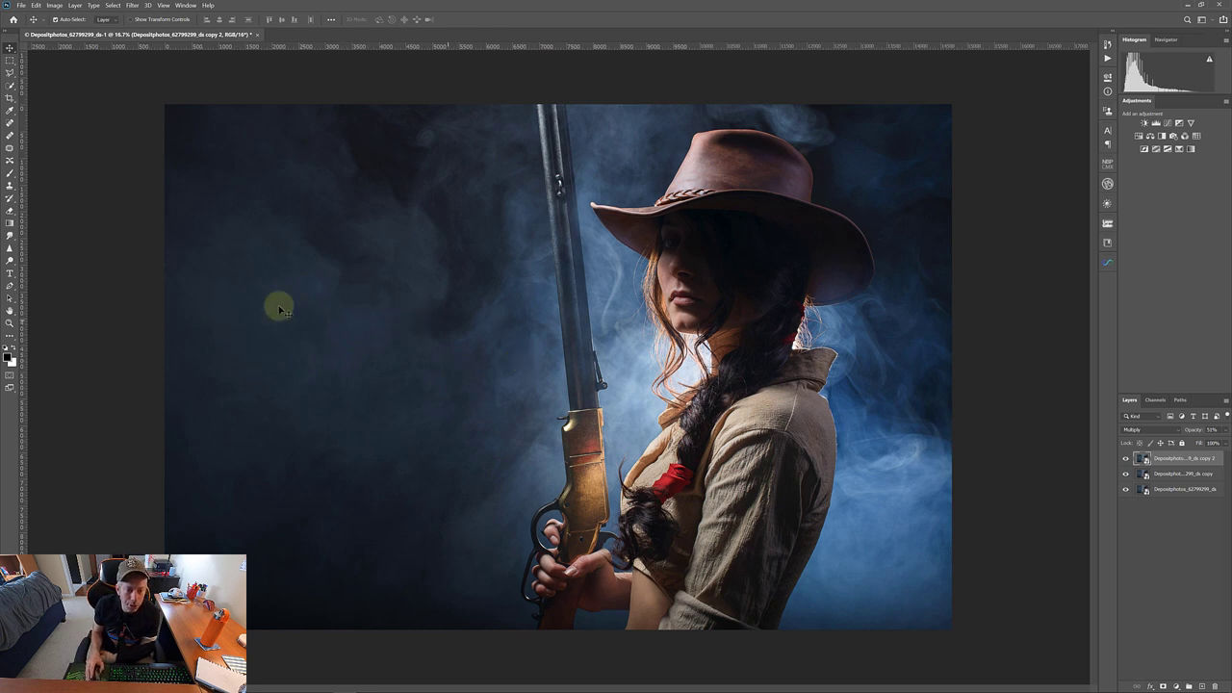
mouse_move(724, 310)
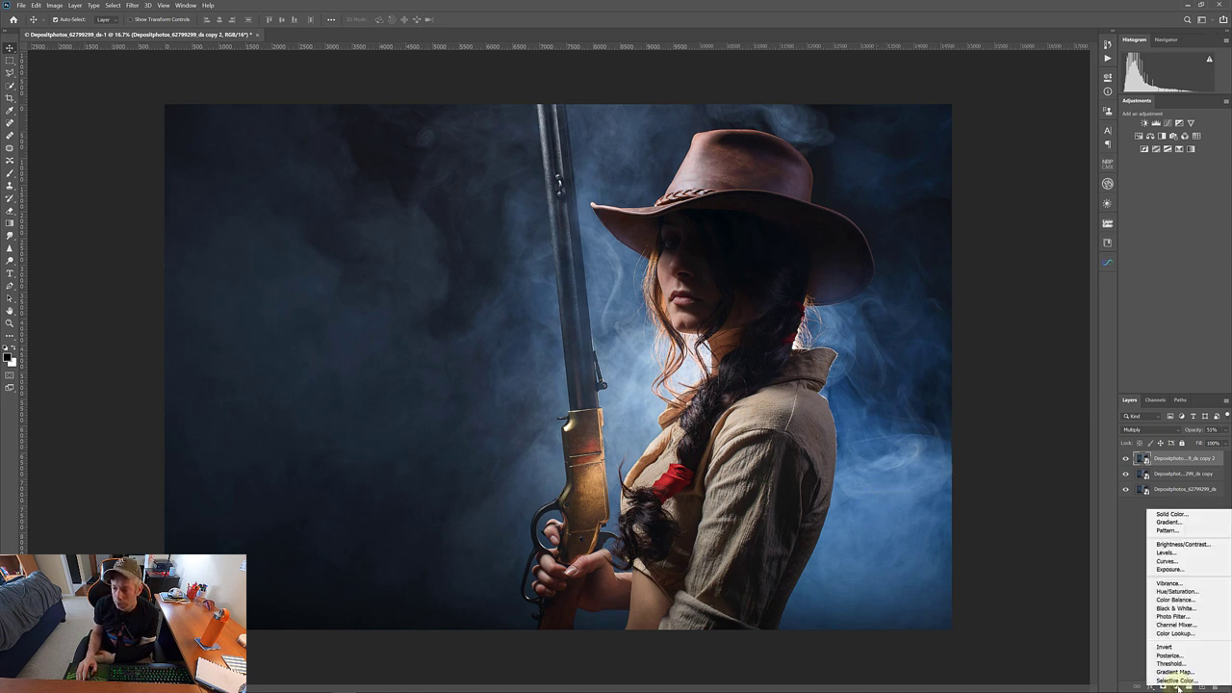
Add a Gradient fill layer and apply an orange-to-yellow preset from the Oranges folder.
left_click(1170, 534)
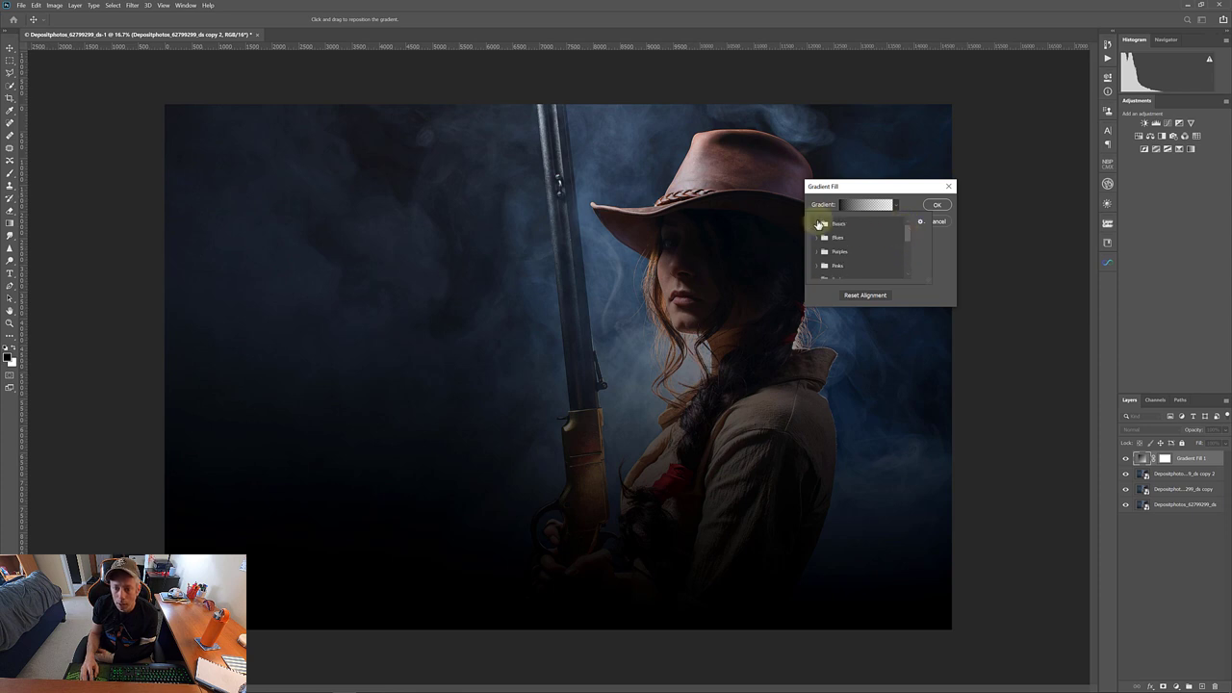
left_click(817, 223)
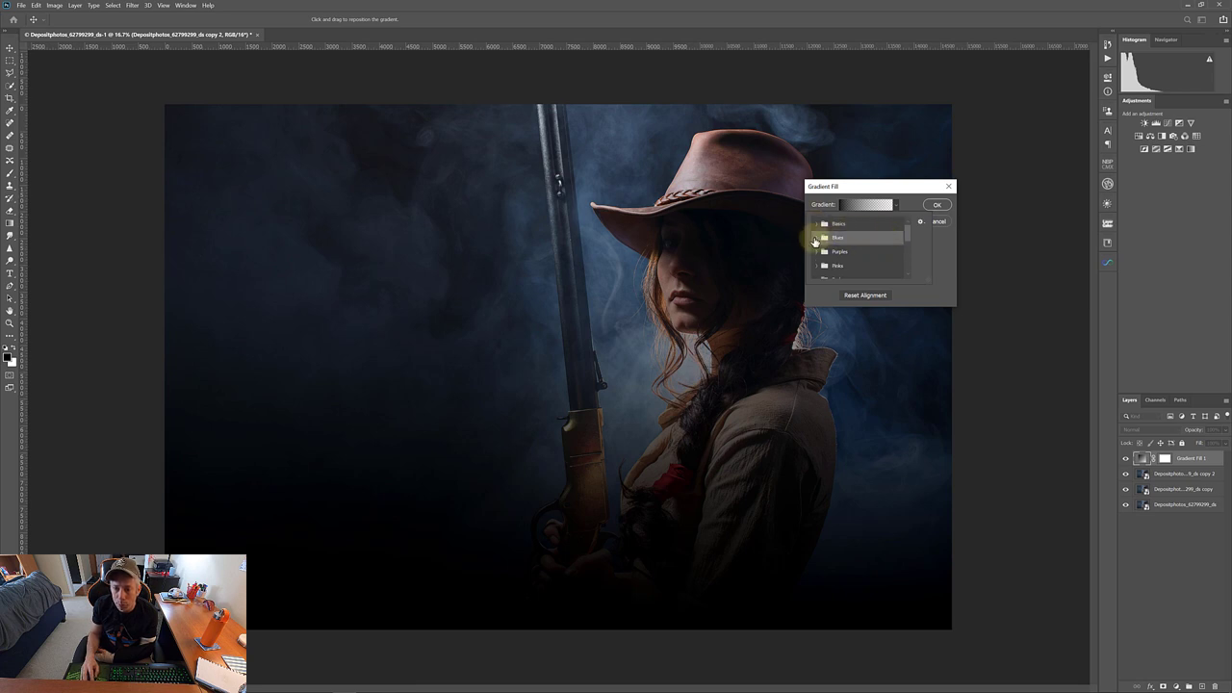
left_click(813, 238)
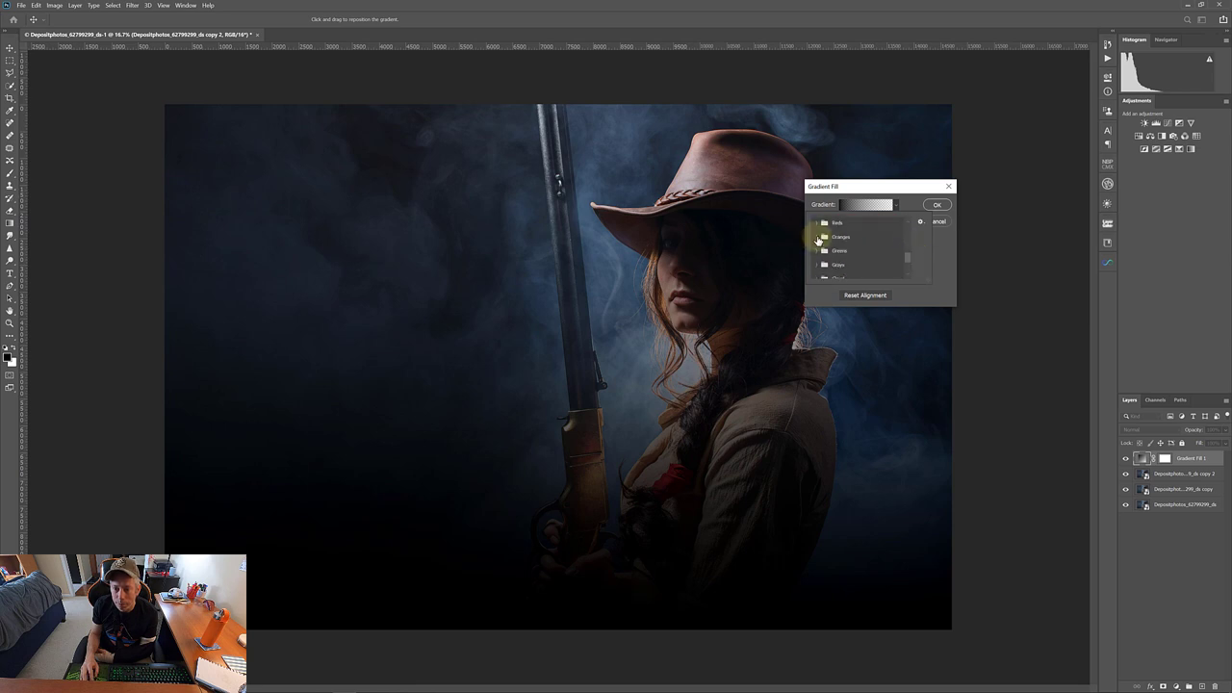
left_click(828, 236)
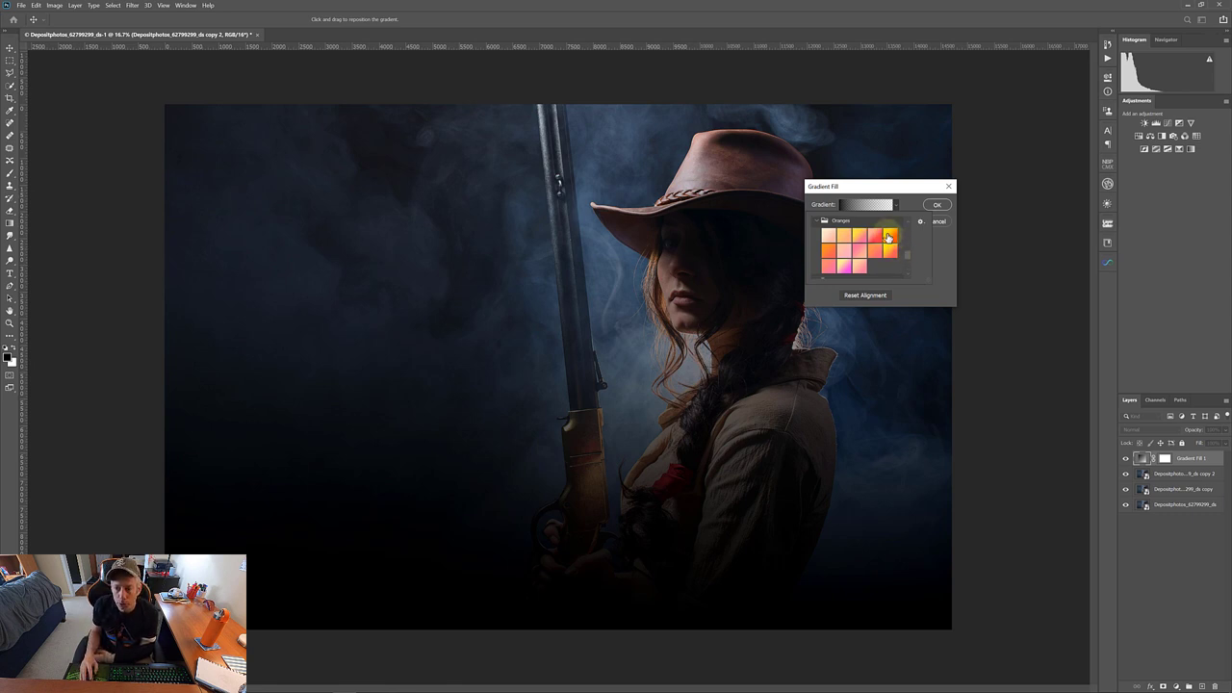
left_click(887, 237)
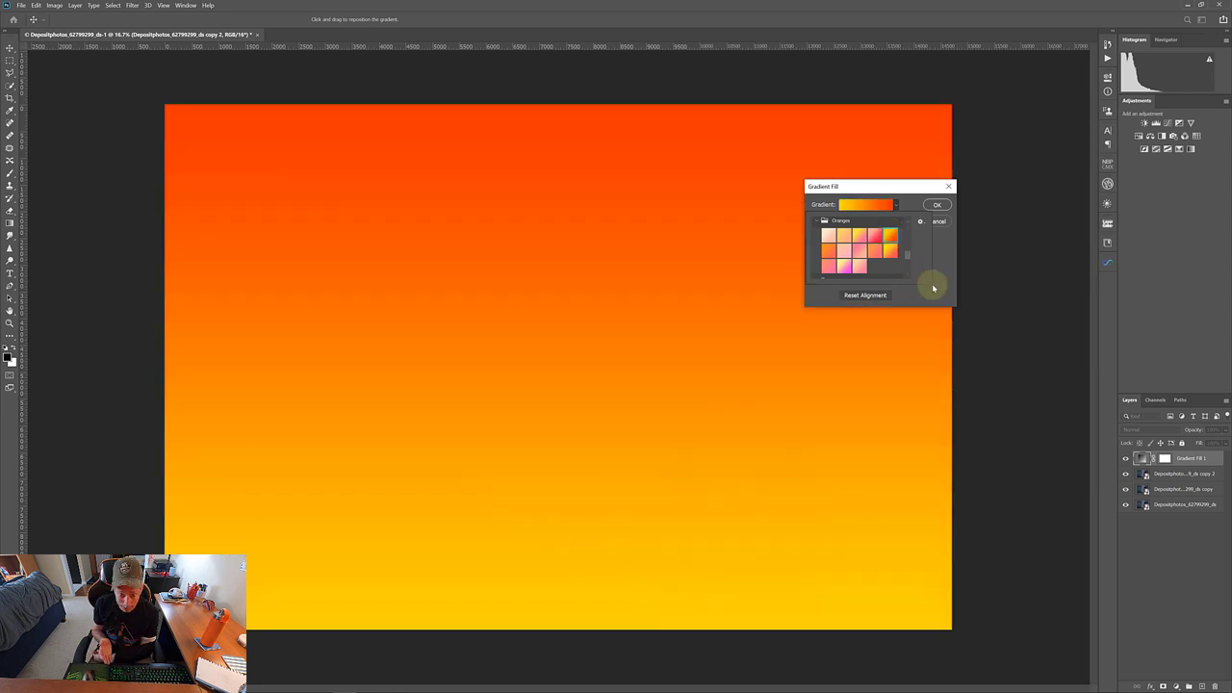
mouse_move(939, 257)
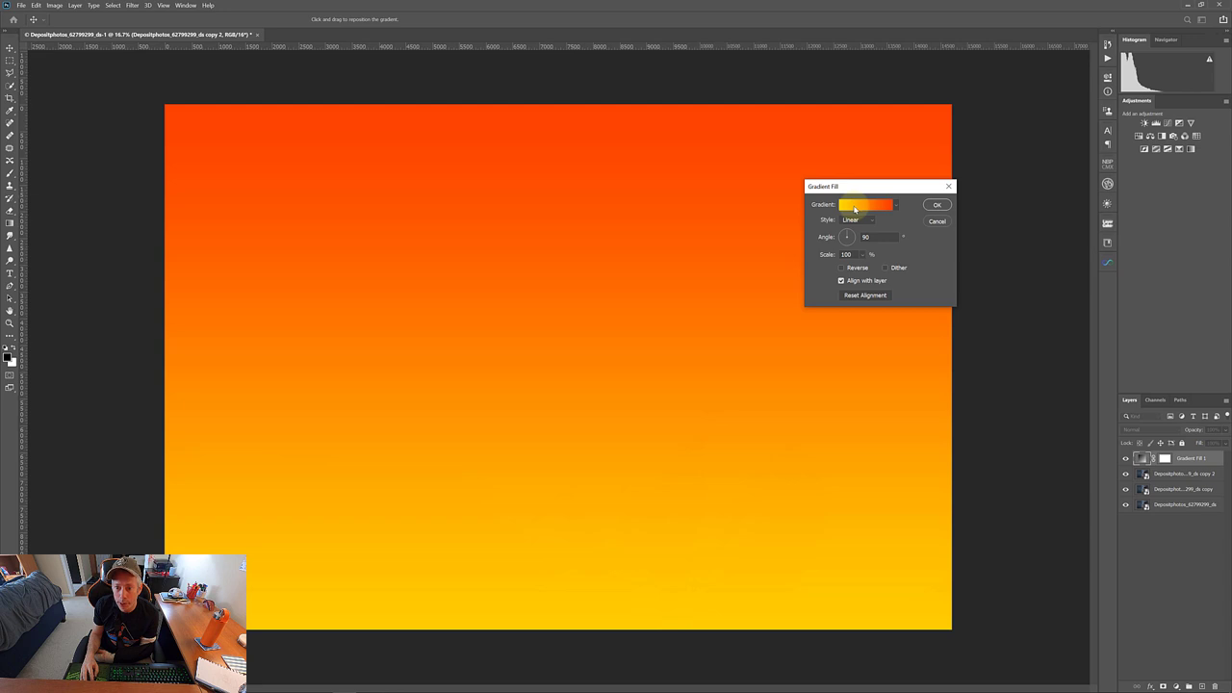
In the Gradient Editor, recolour the first stop to a deep blue.
left_click(870, 203)
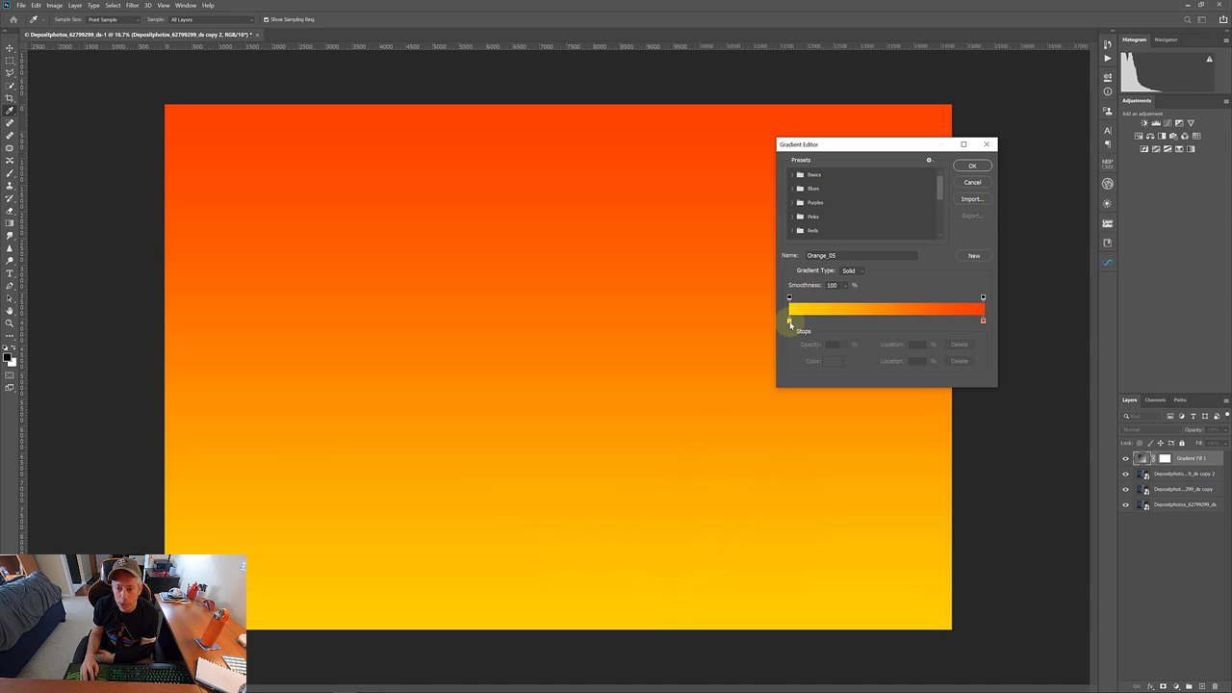
left_click(789, 321)
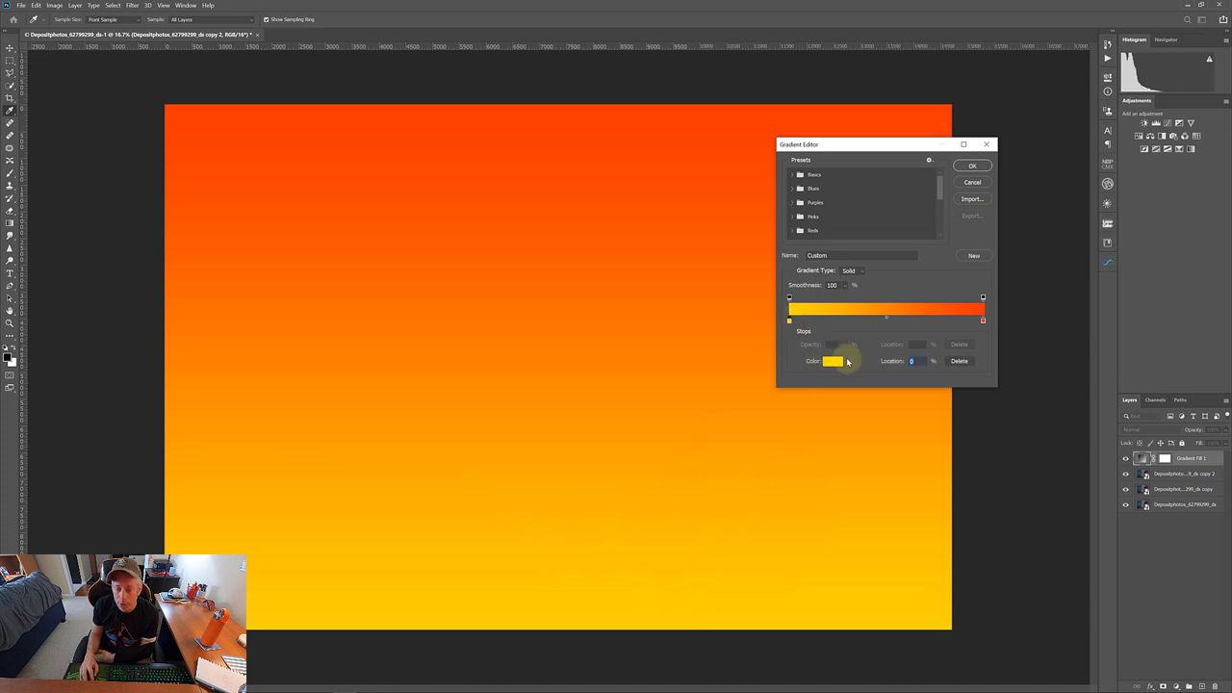
left_click(832, 361)
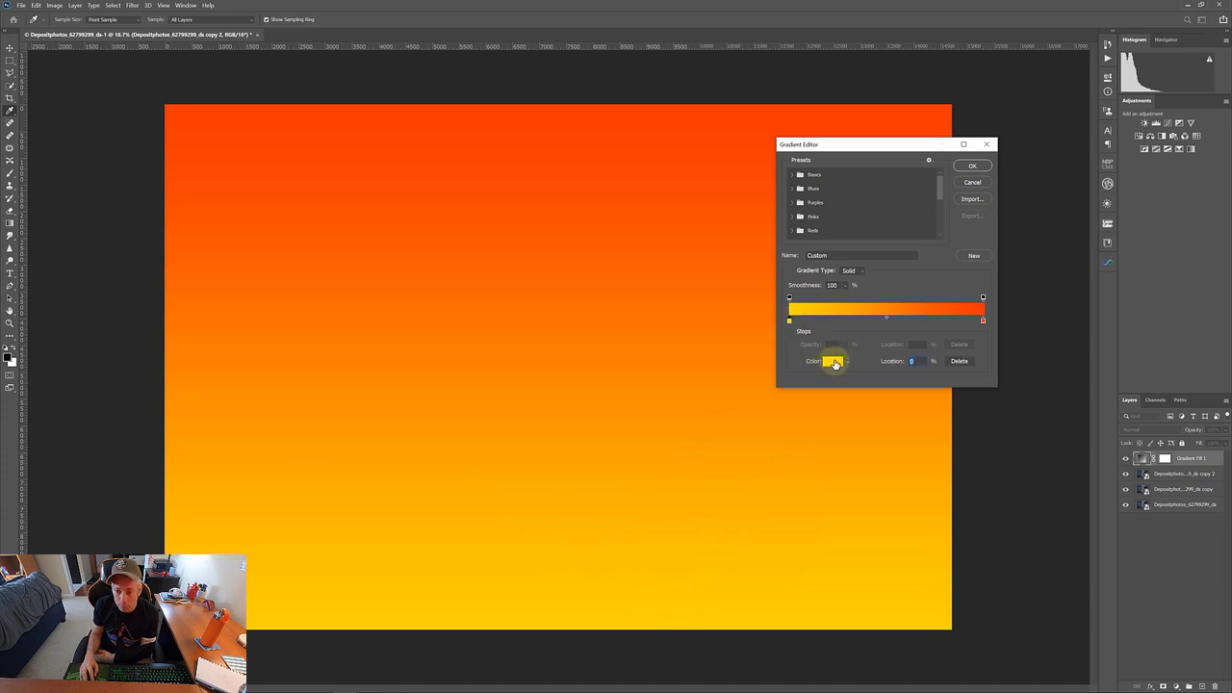
left_click(834, 361)
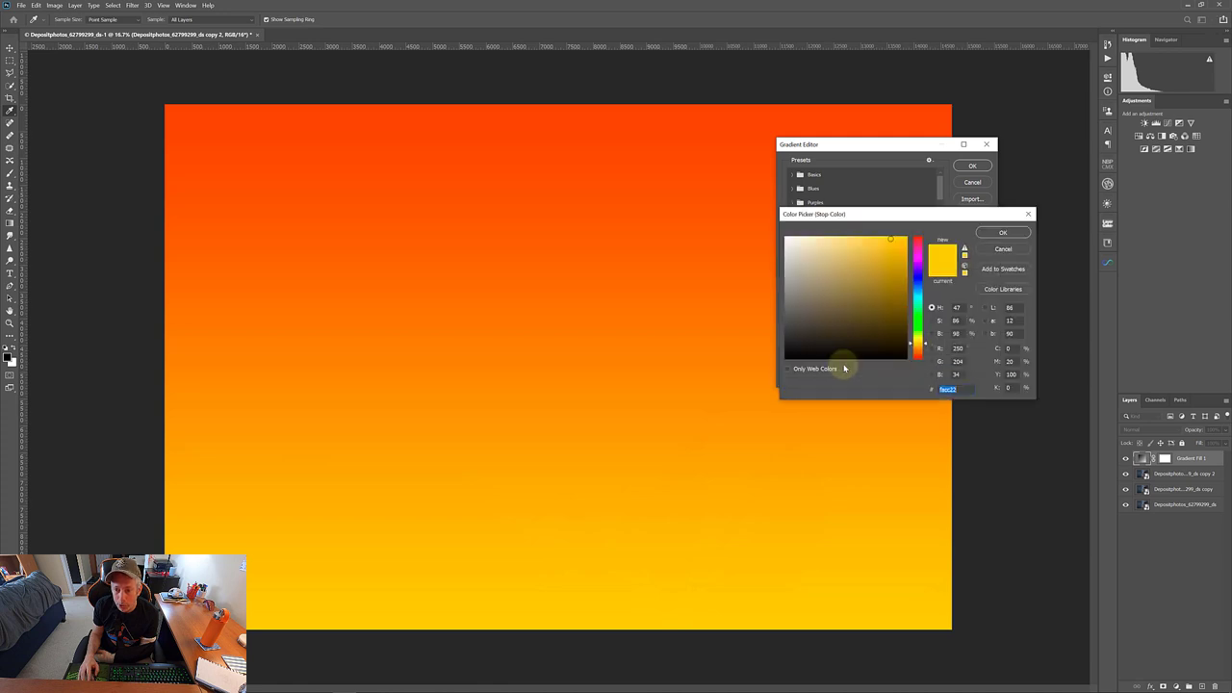
left_click(917, 279)
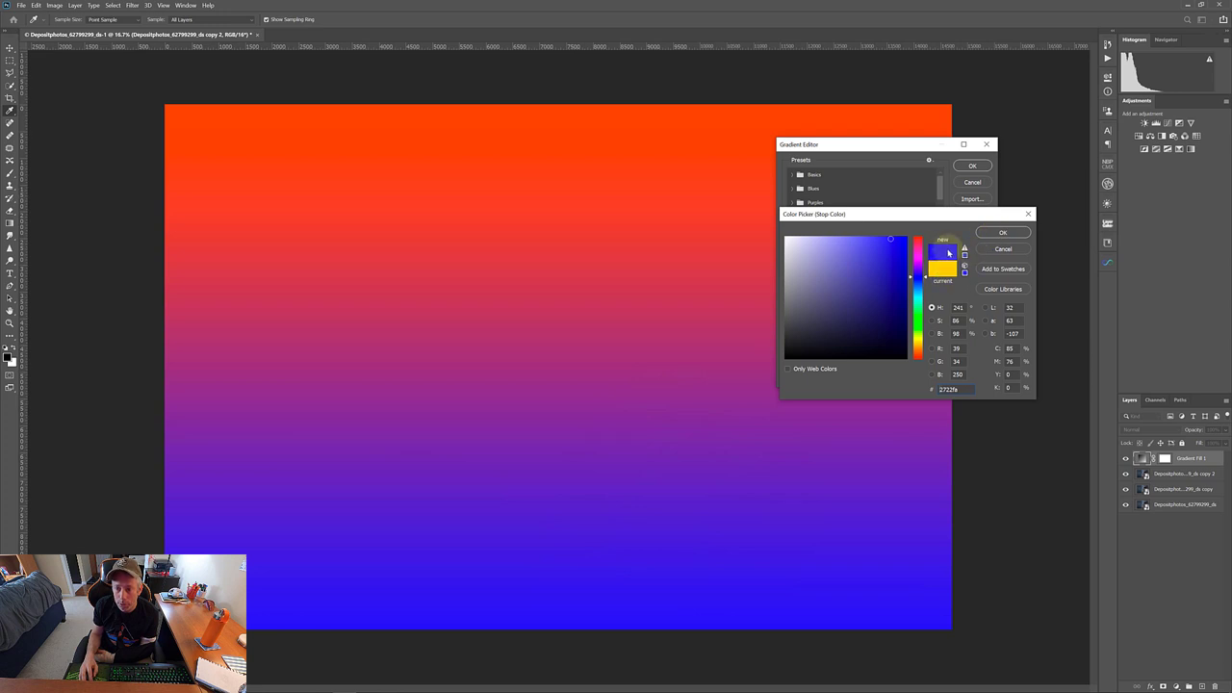
left_click(1002, 232)
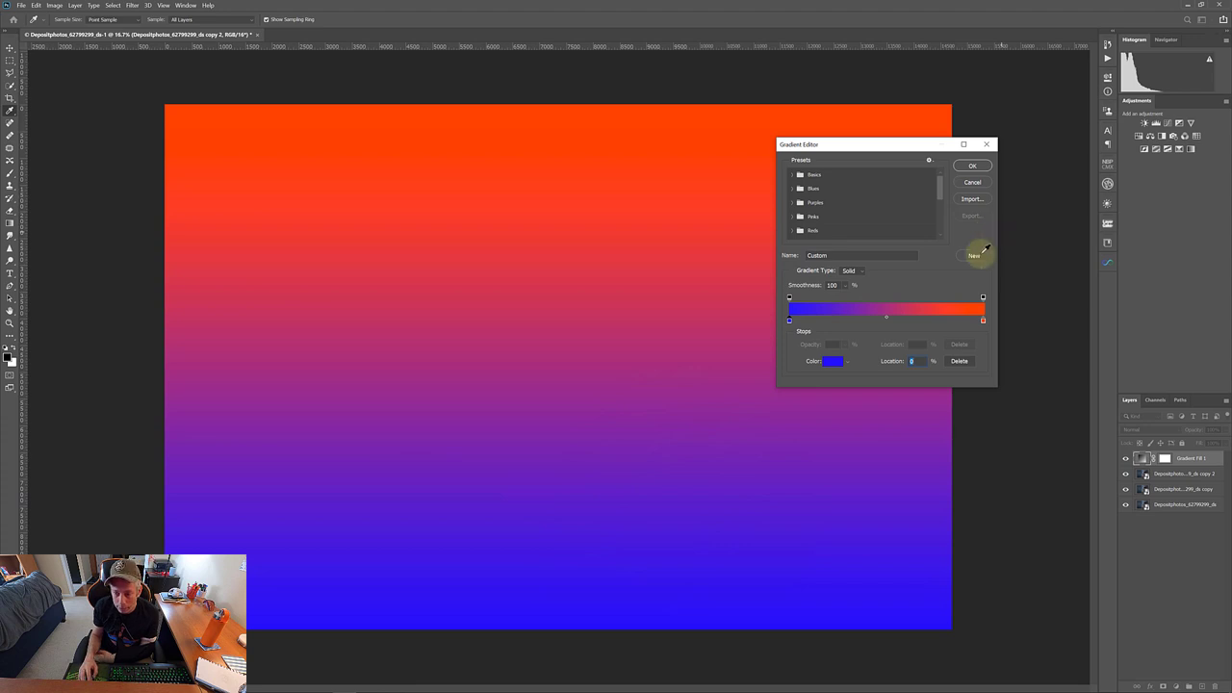
Set the end stop to orange, shift the midpoint to about 40% toward orange, and accept.
left_click(981, 321)
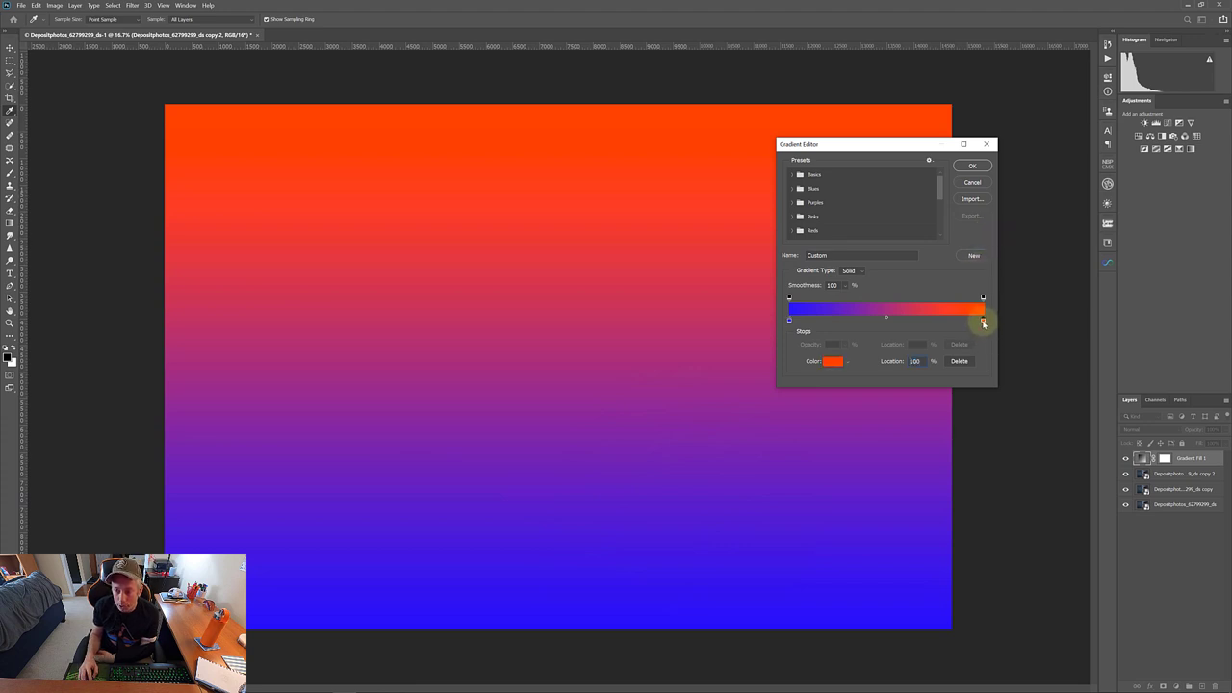
left_click(833, 361)
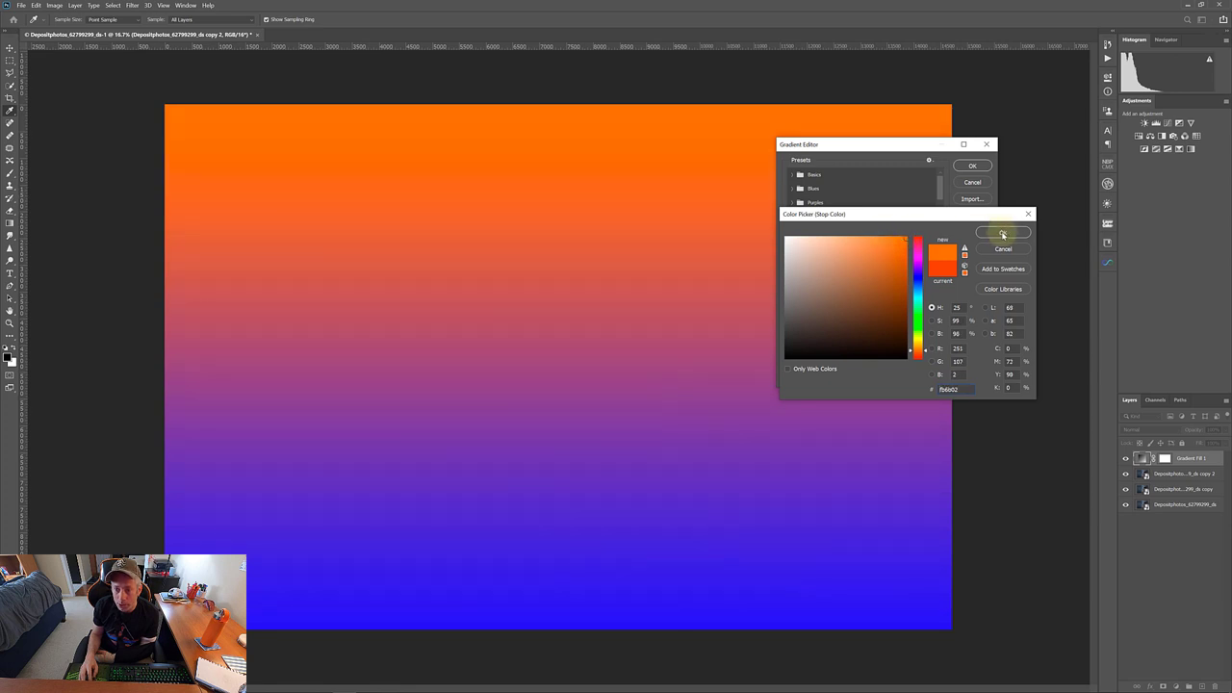
left_click(1001, 232)
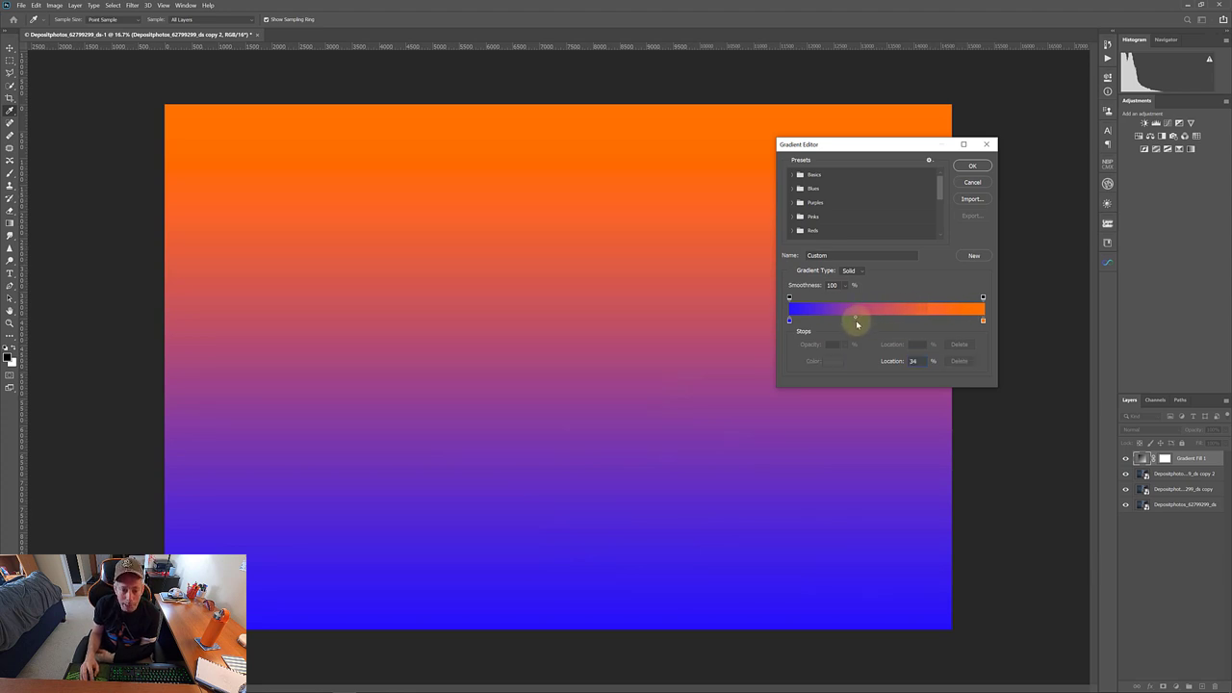
left_click_drag(855, 320, 865, 319)
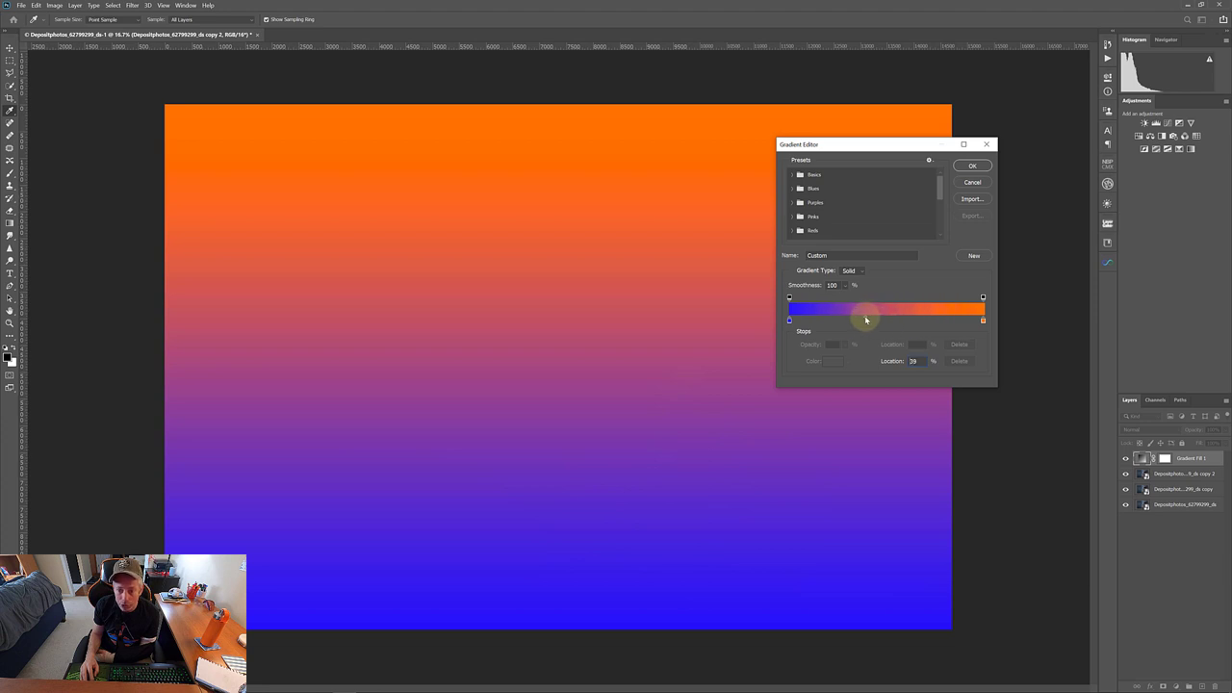
left_click_drag(865, 318, 885, 319)
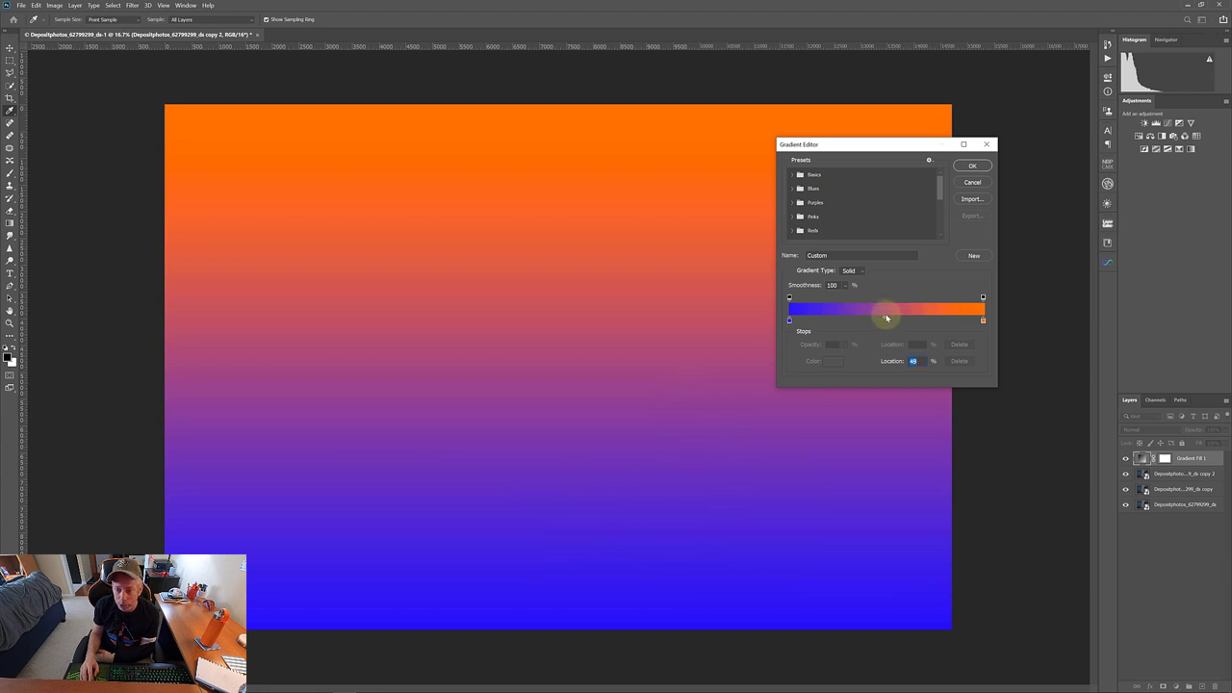
left_click(971, 165)
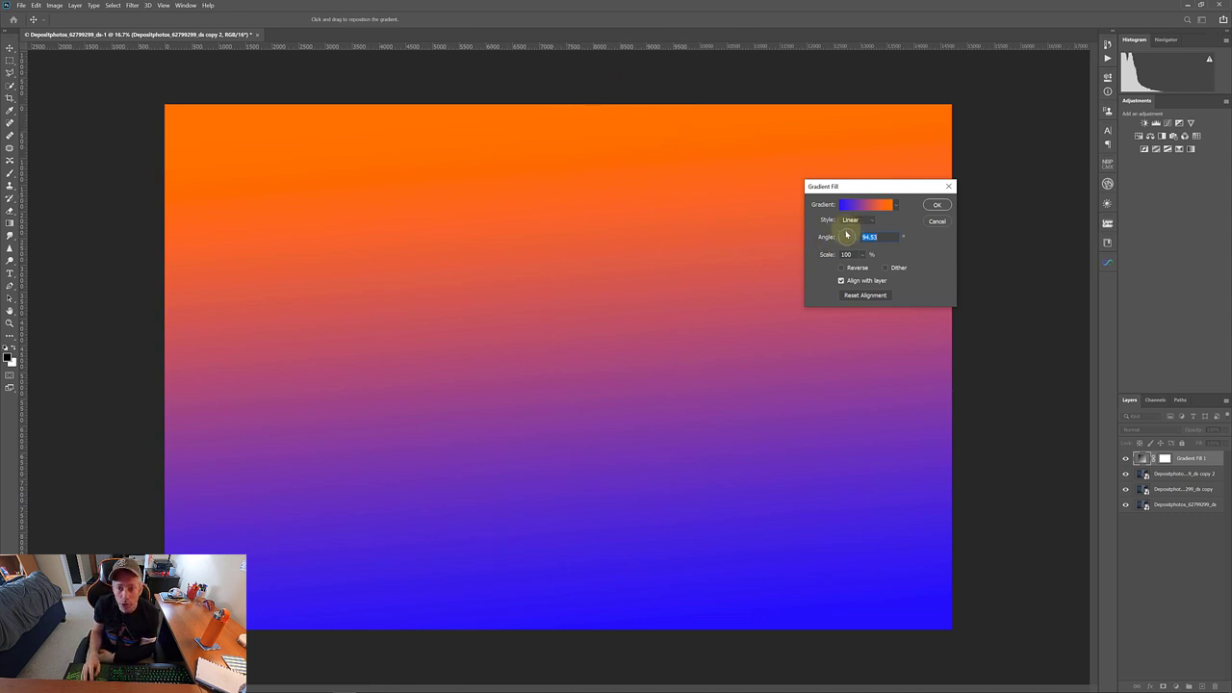
Rotate the gradient angle to about 156° so it sweeps diagonally, and apply the fill.
left_click_drag(850, 236, 875, 236)
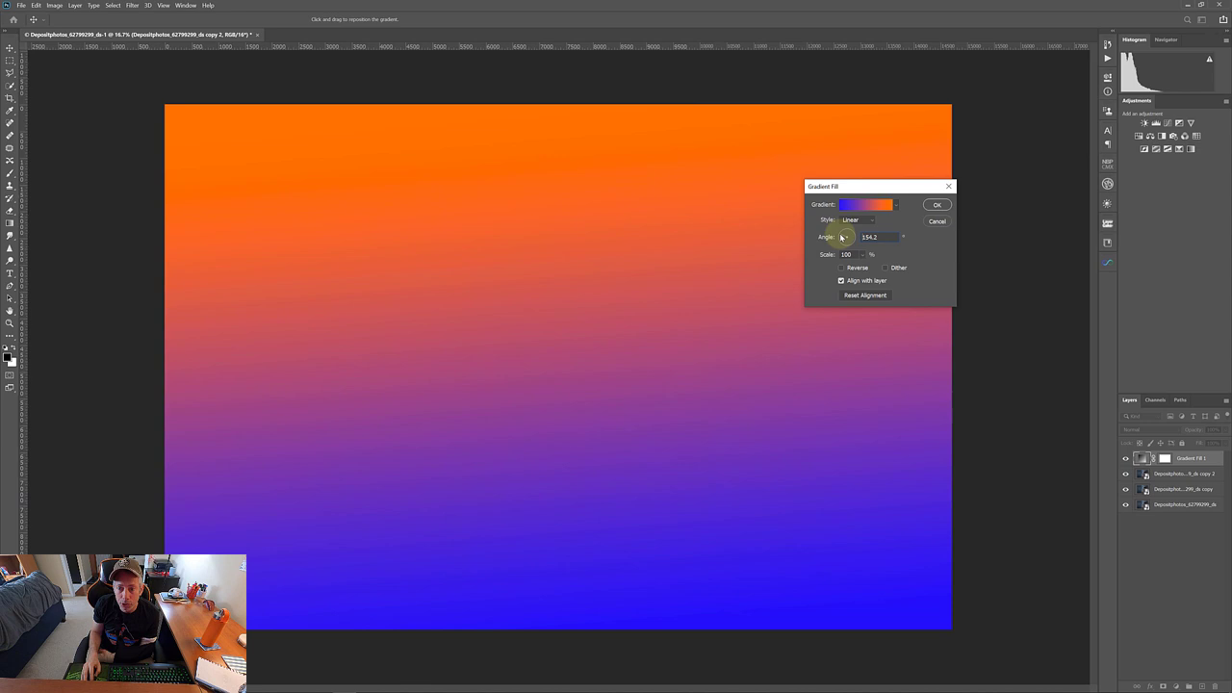
left_click_drag(845, 236, 849, 233)
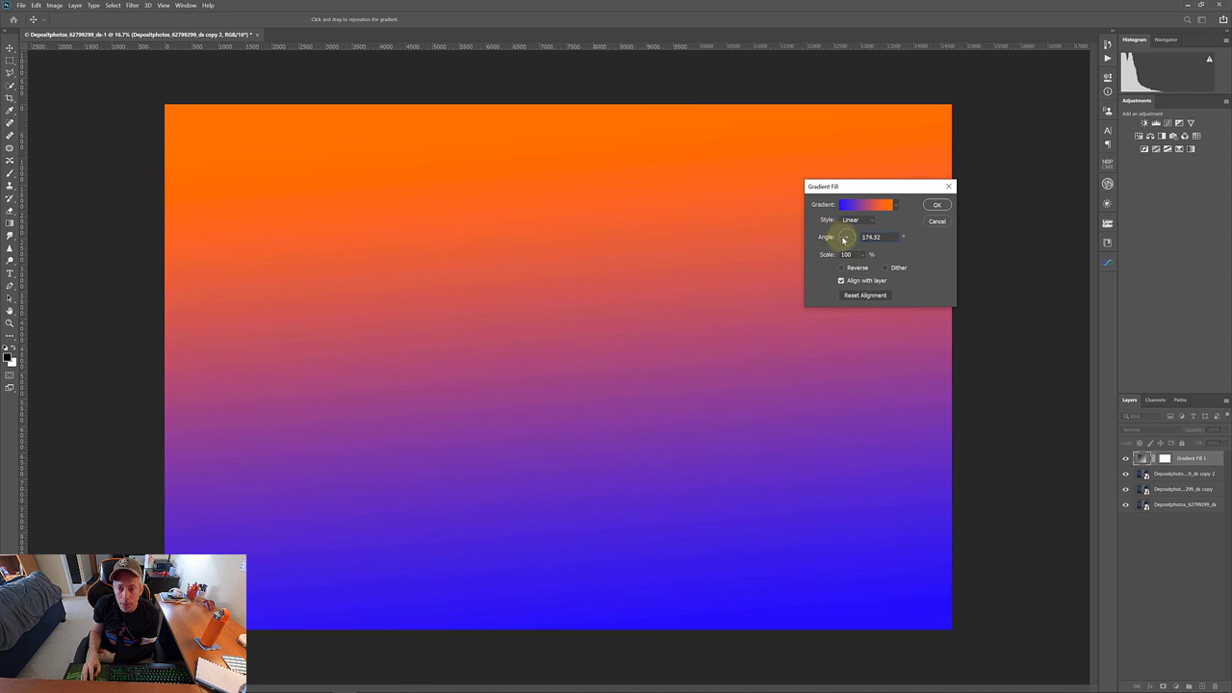
left_click_drag(844, 237, 846, 231)
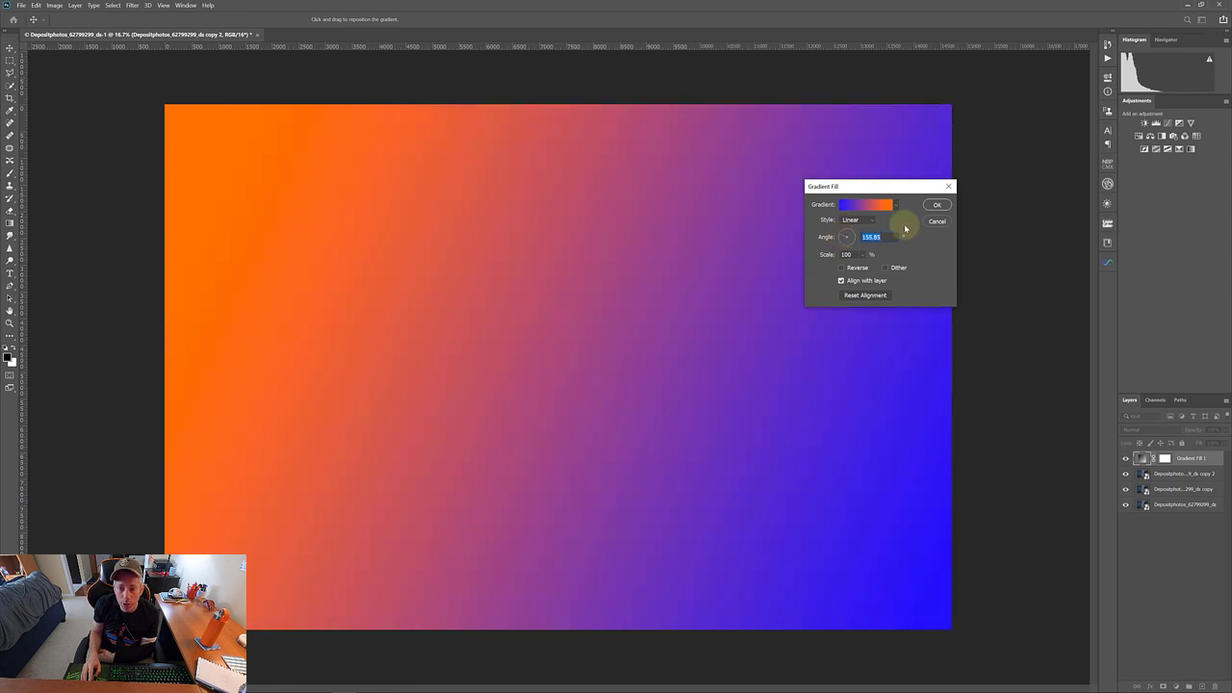
left_click(936, 204)
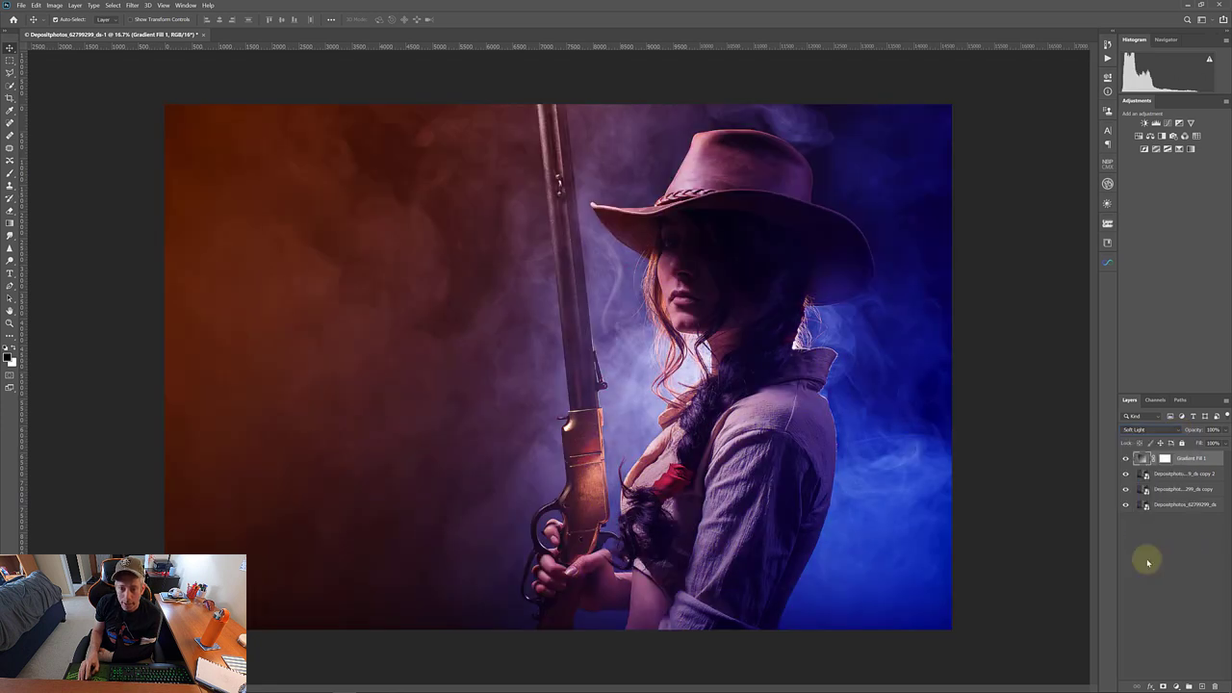
mouse_move(1060, 395)
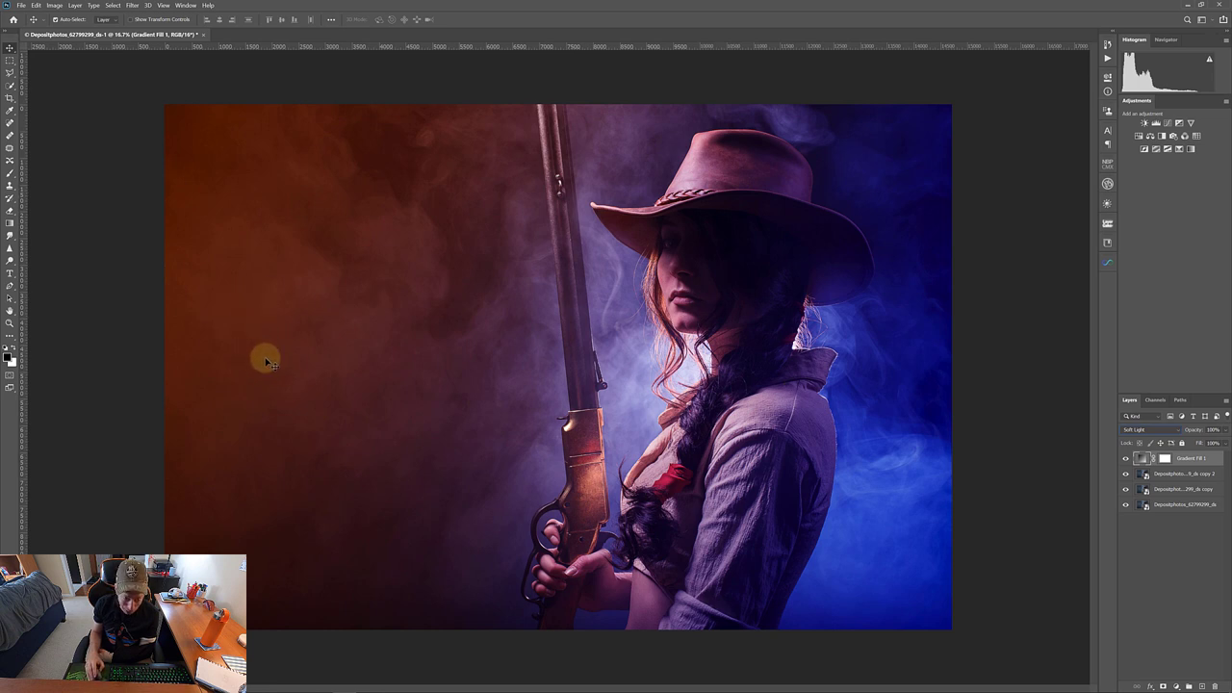
mouse_move(863, 409)
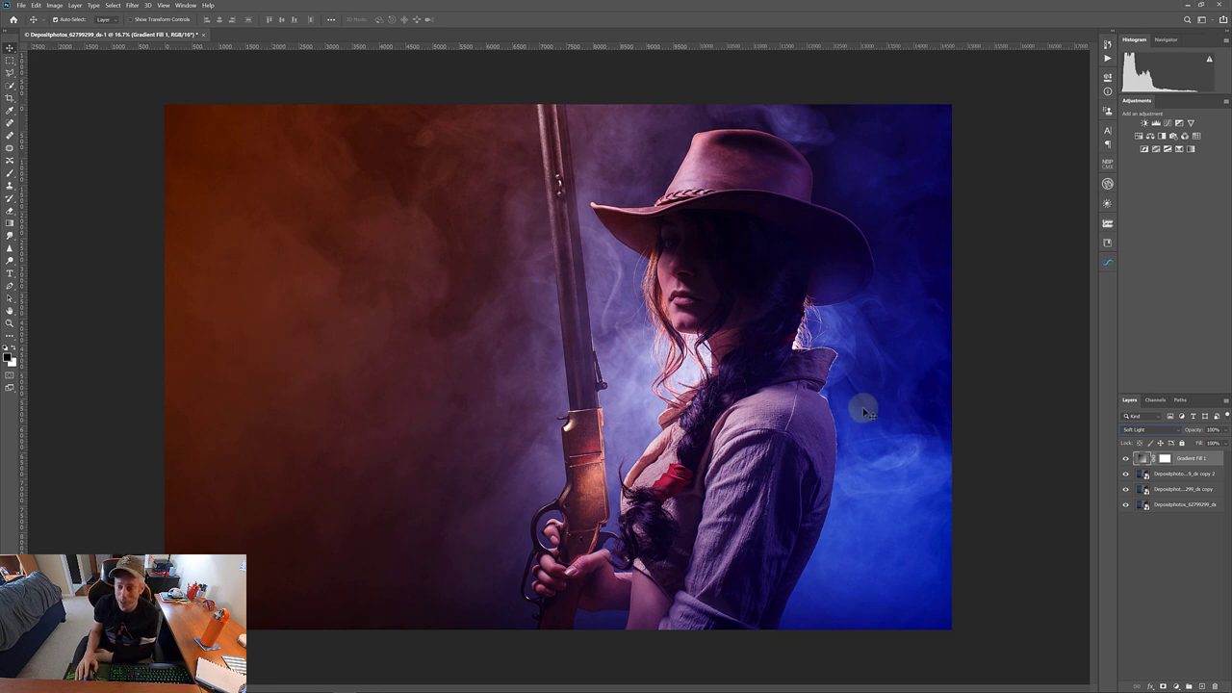
Reopen the Gradient Fill layer, set the angle to about -1°, and bring up its colour stops.
left_click(1142, 458)
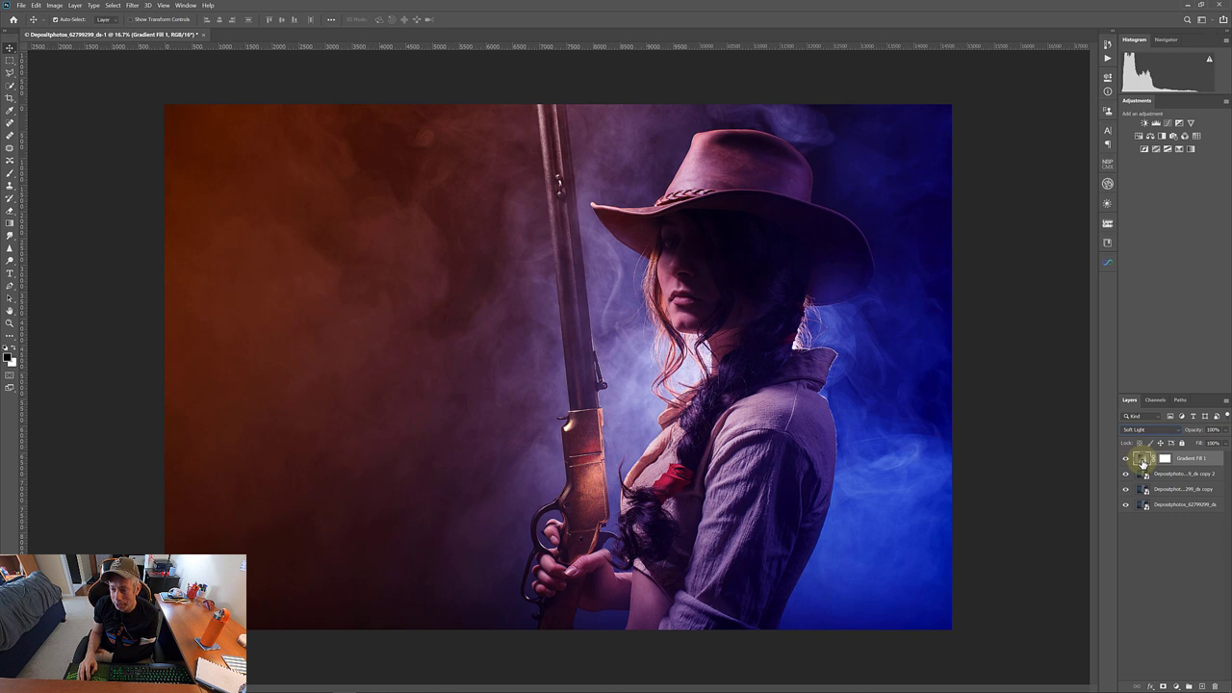
double_click(1143, 458)
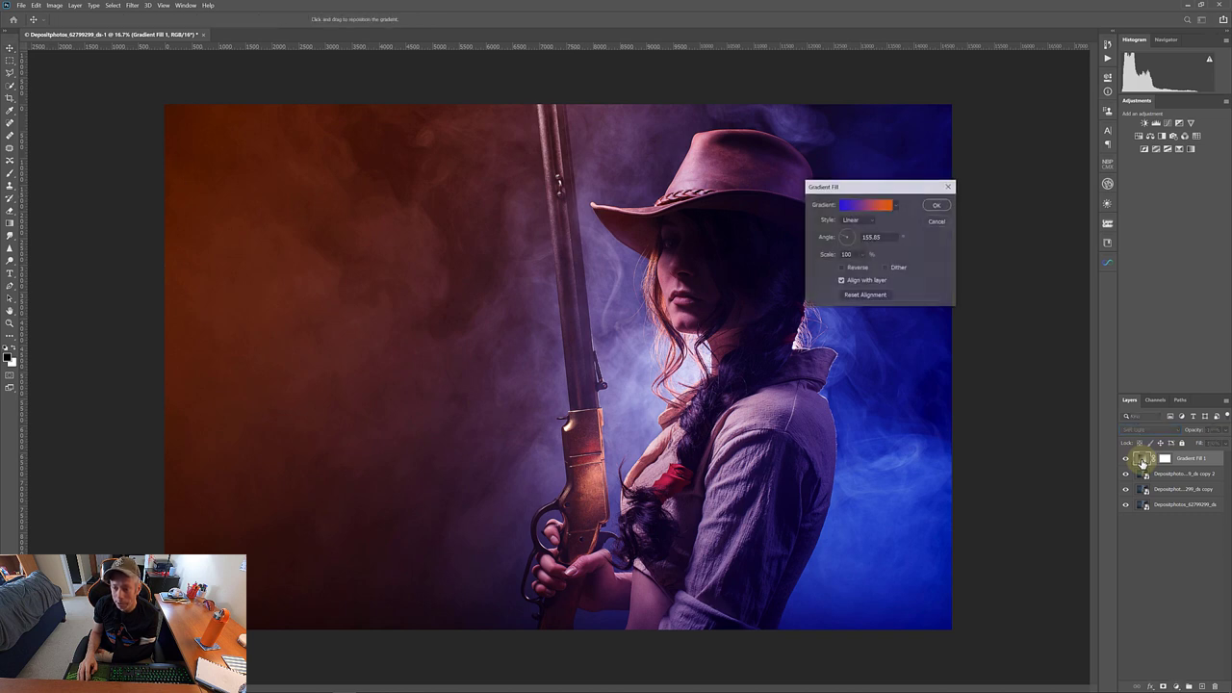
left_click_drag(846, 237, 844, 237)
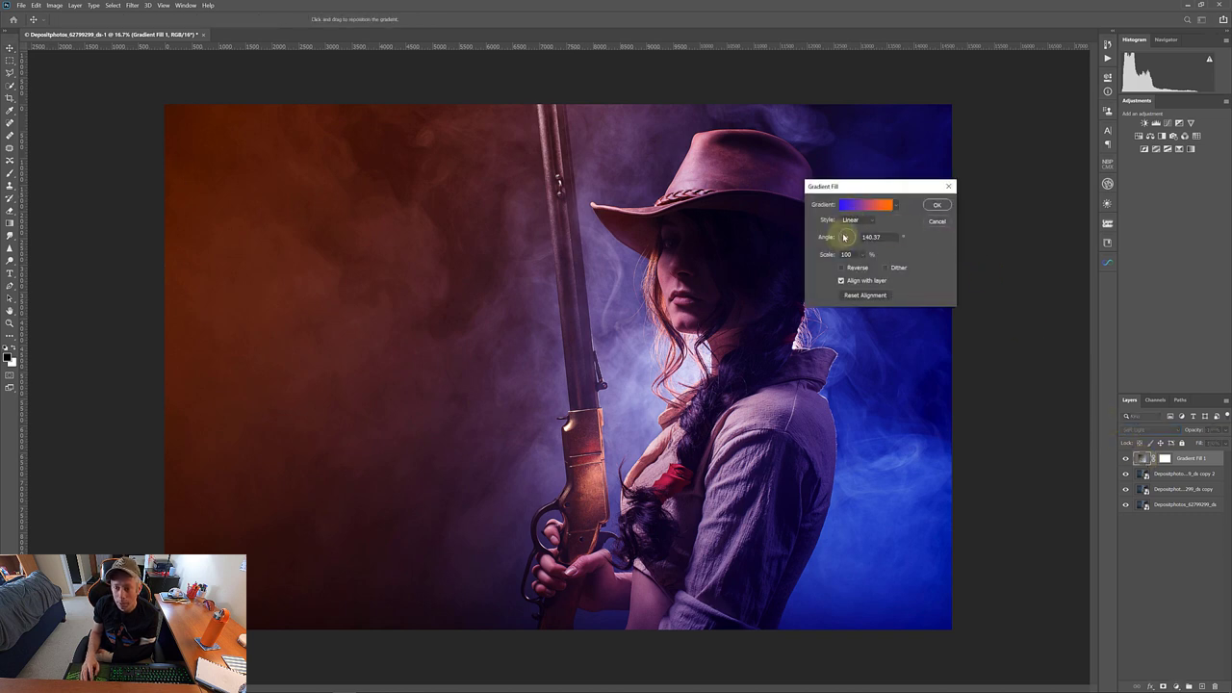
left_click_drag(845, 237, 855, 237)
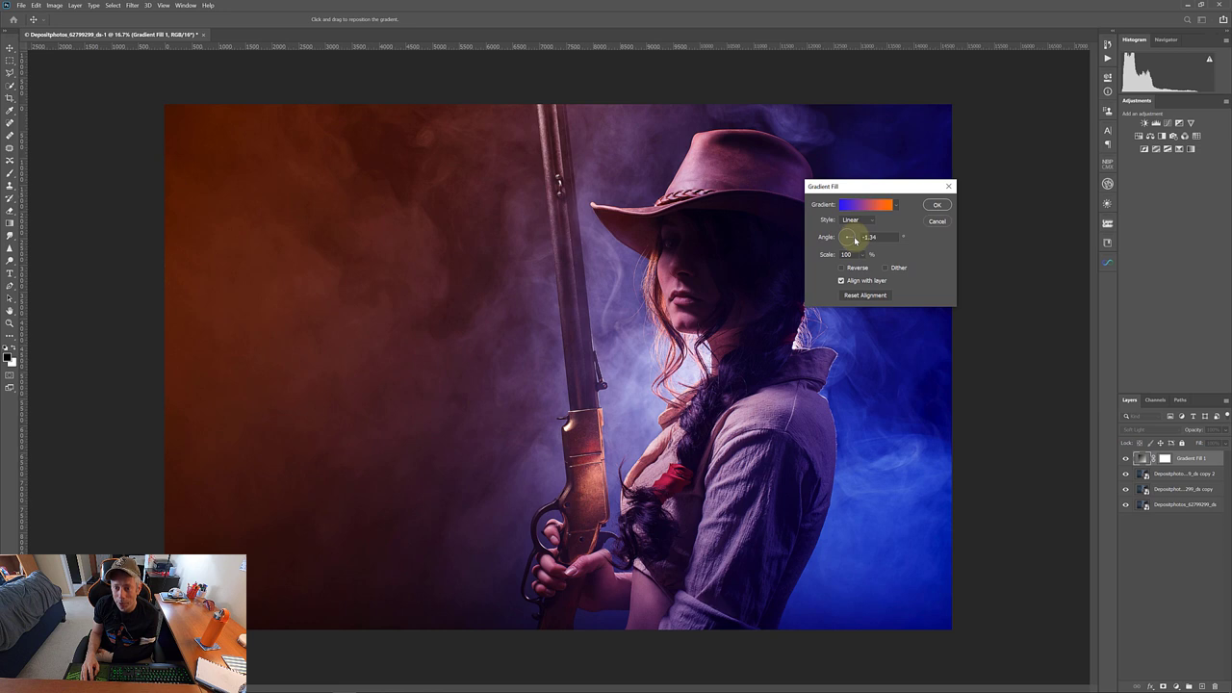
left_click(849, 237)
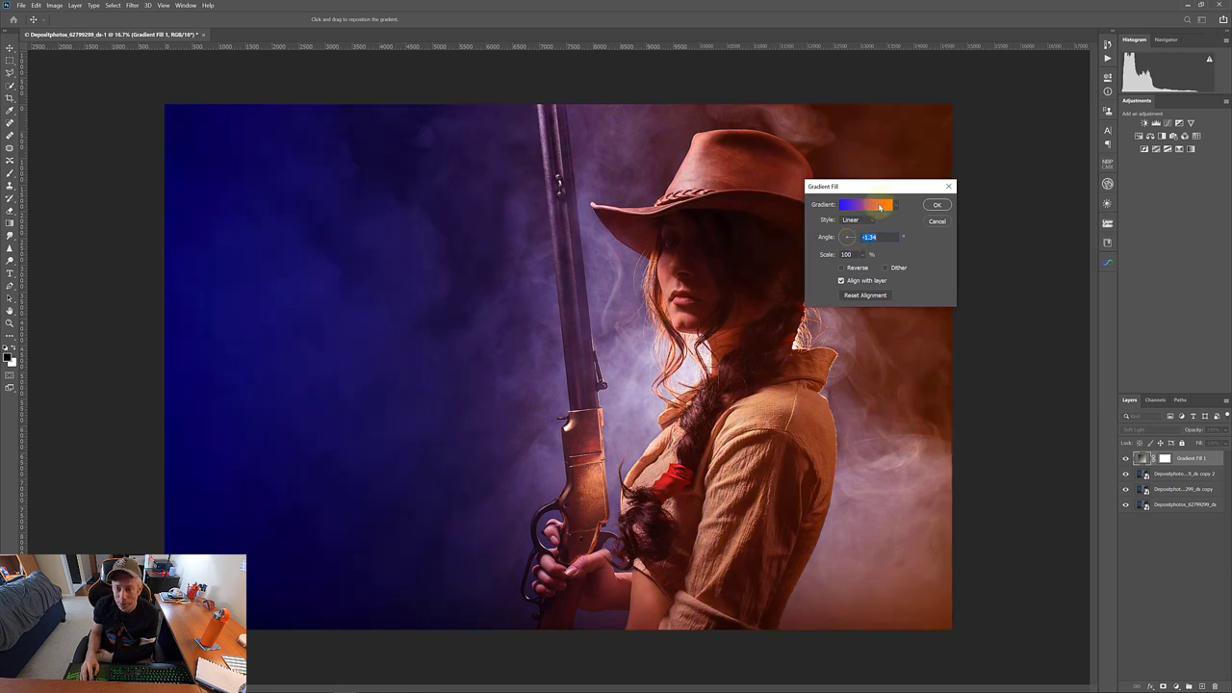
left_click(867, 204)
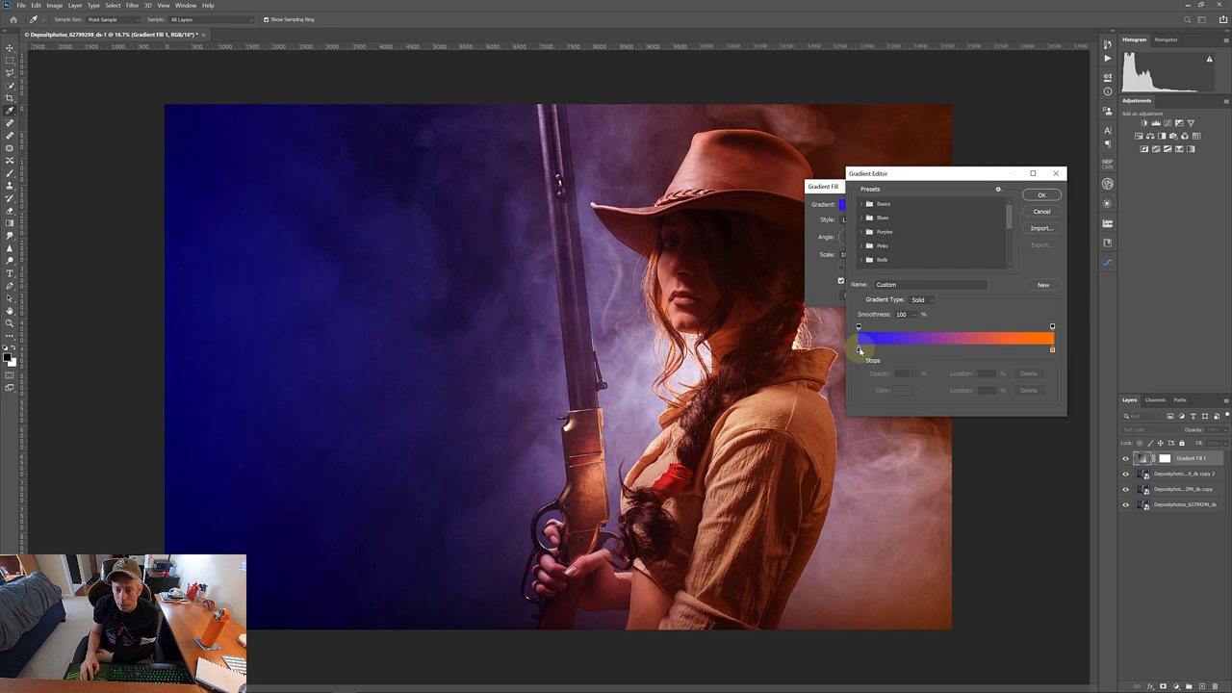
Move the blue stop to about 3% and the midpoint to 43%, then accept the gradient.
left_click(859, 349)
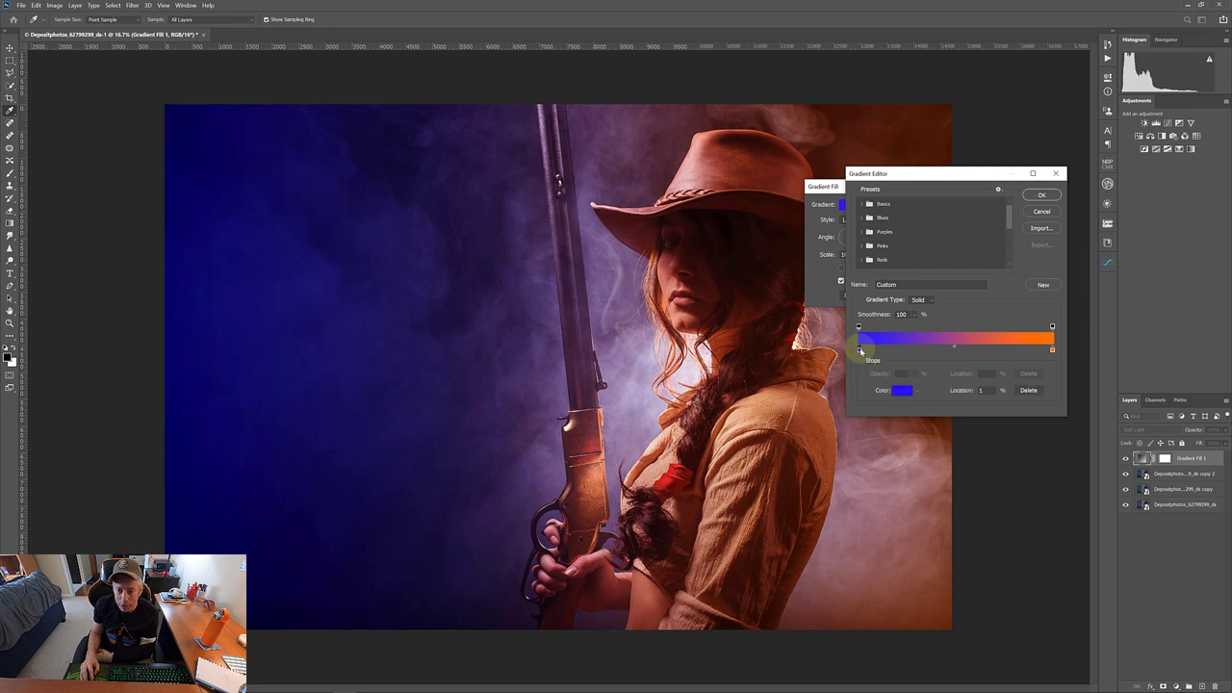
left_click_drag(860, 350, 882, 349)
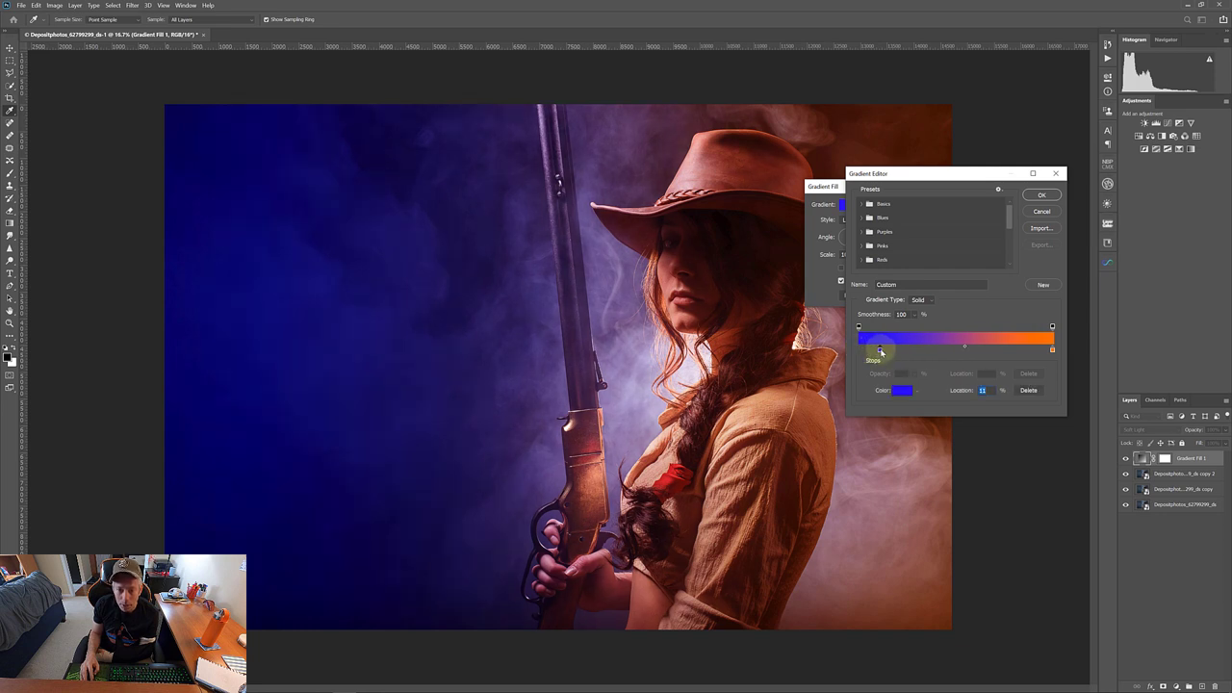
left_click_drag(880, 349, 857, 350)
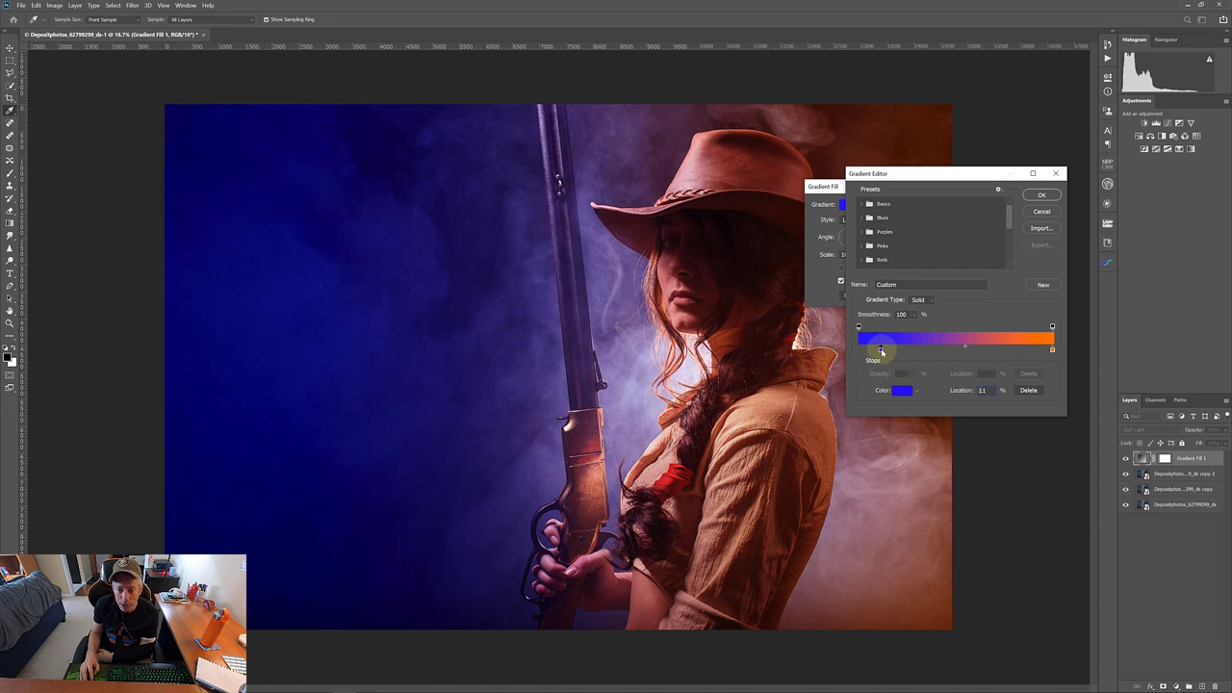
left_click_drag(882, 349, 872, 348)
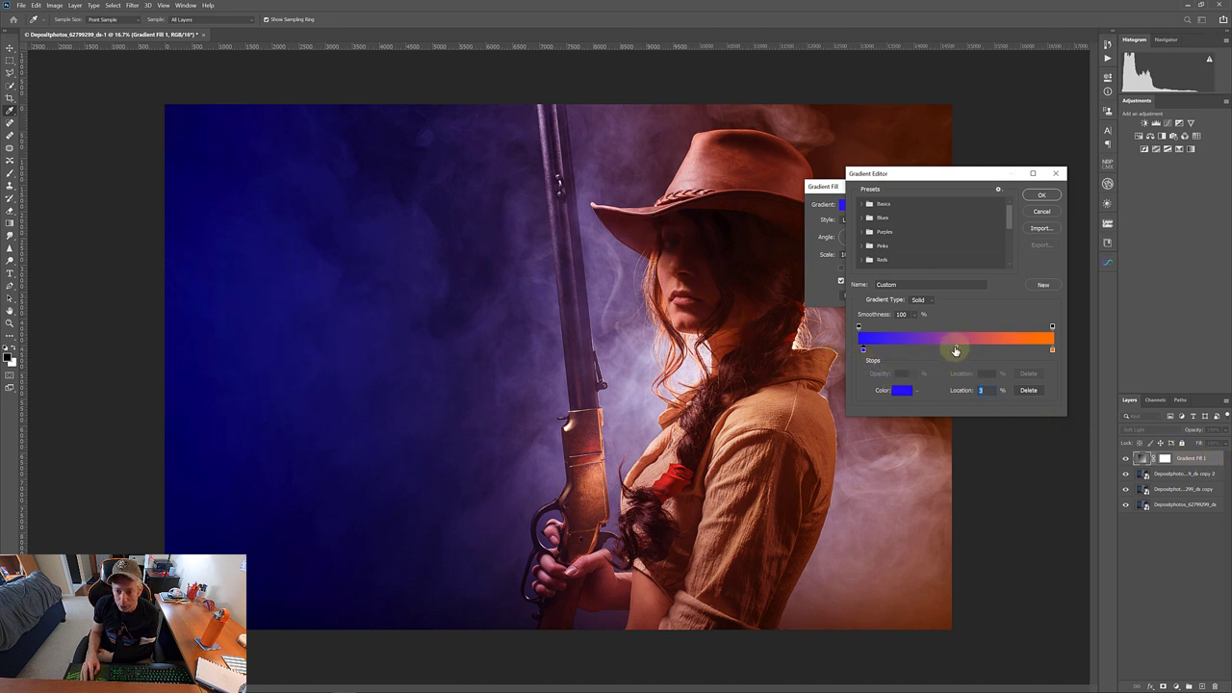
left_click_drag(955, 350, 949, 347)
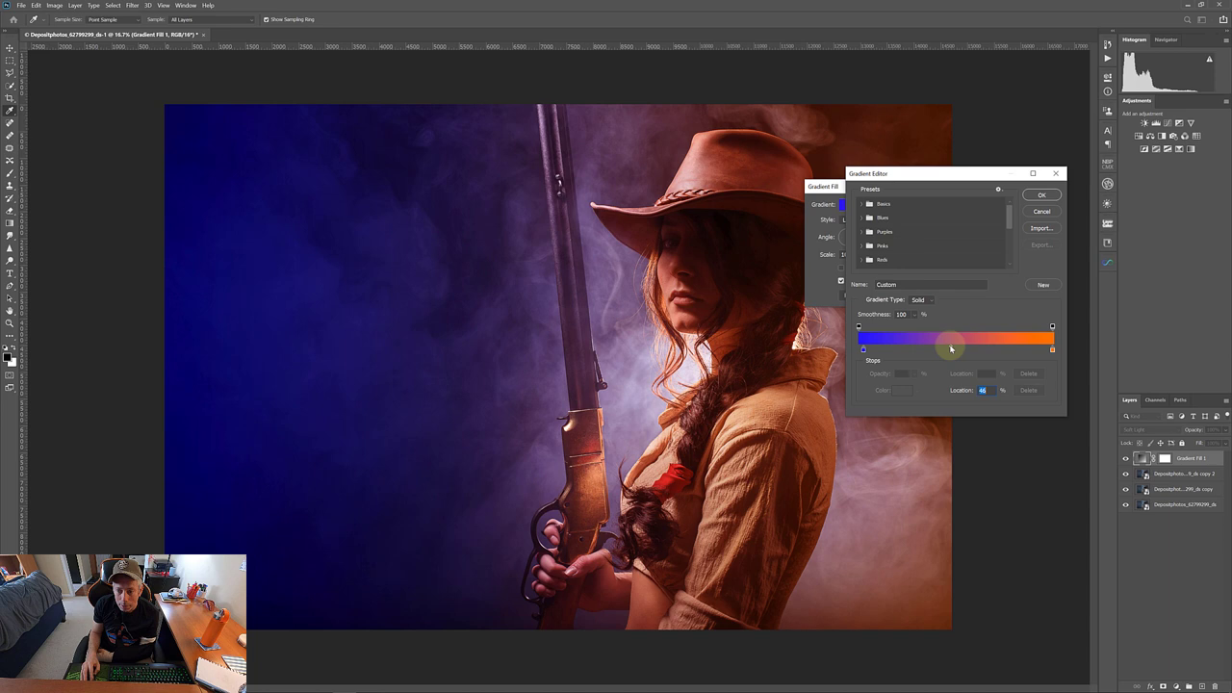
left_click_drag(951, 348, 948, 348)
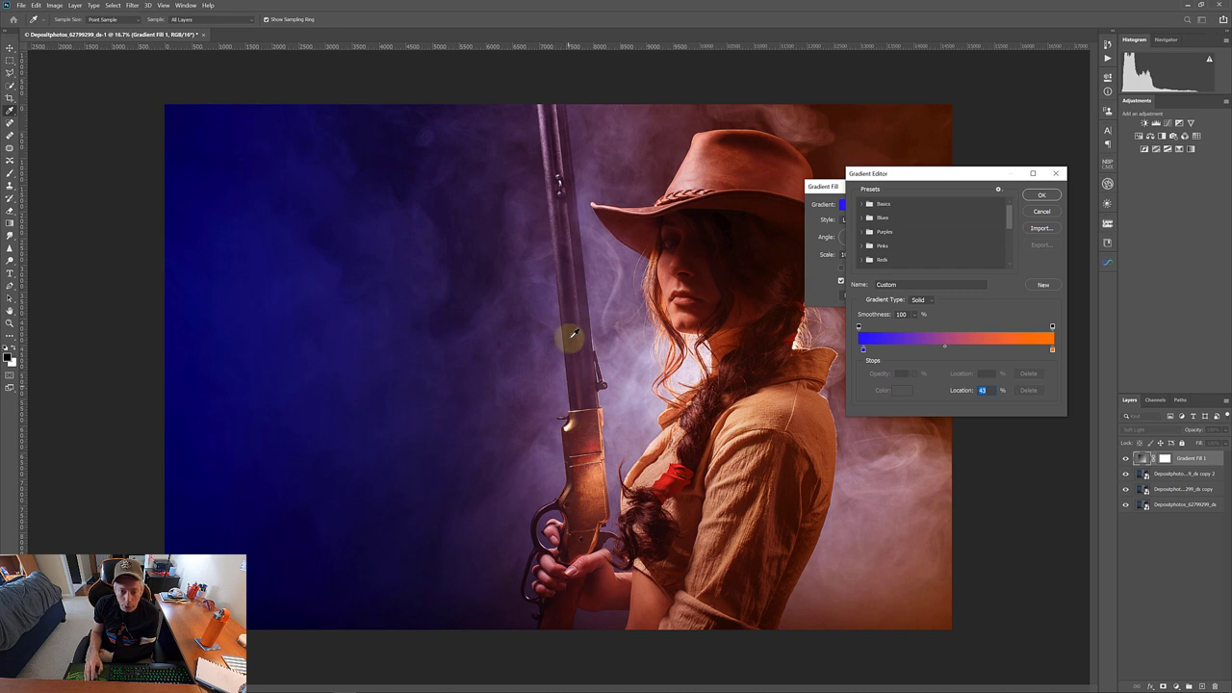
mouse_move(364, 309)
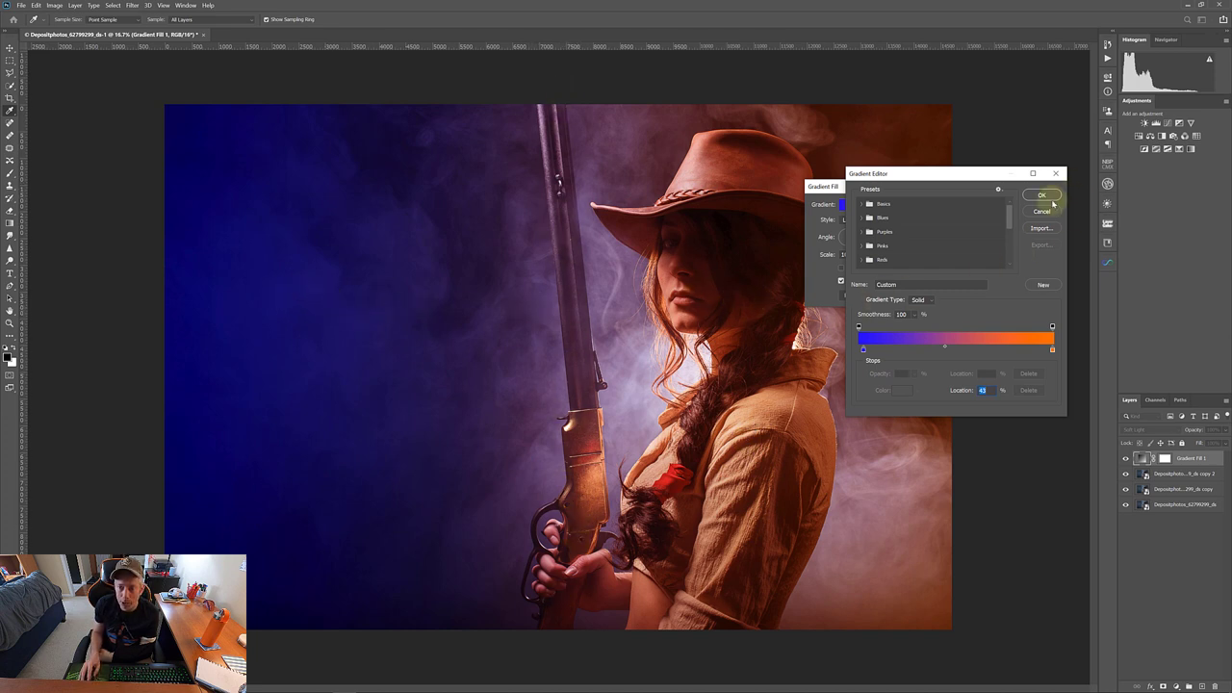
left_click(1042, 195)
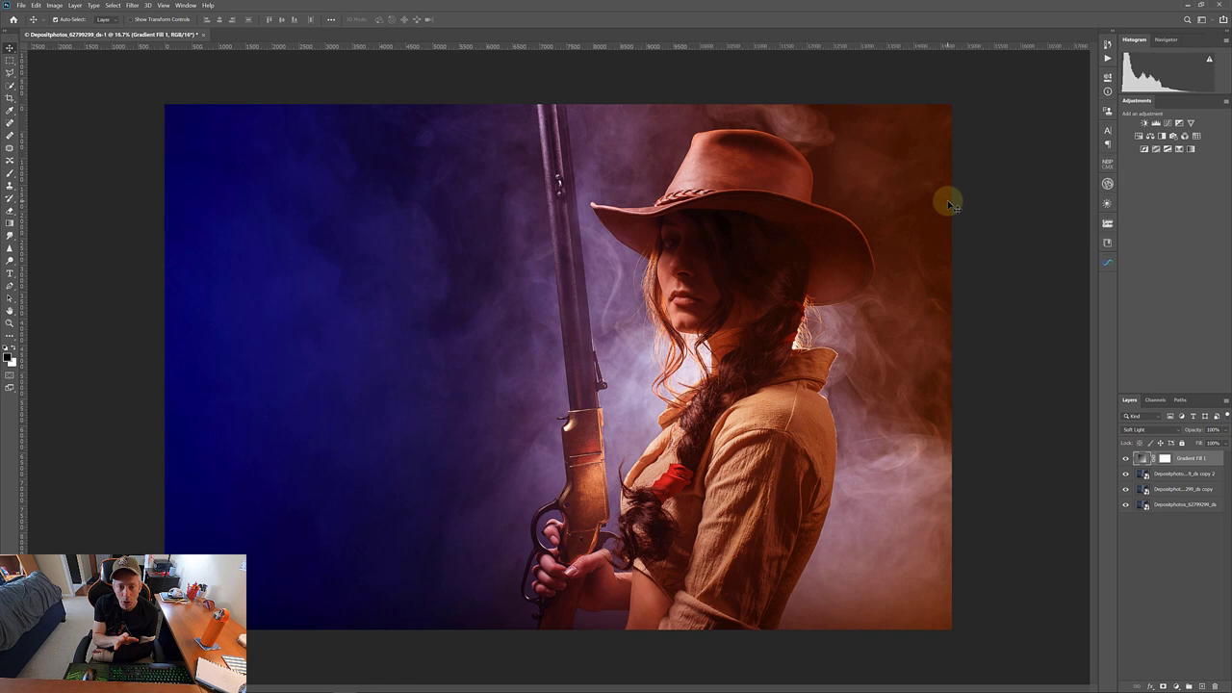
mouse_move(922, 195)
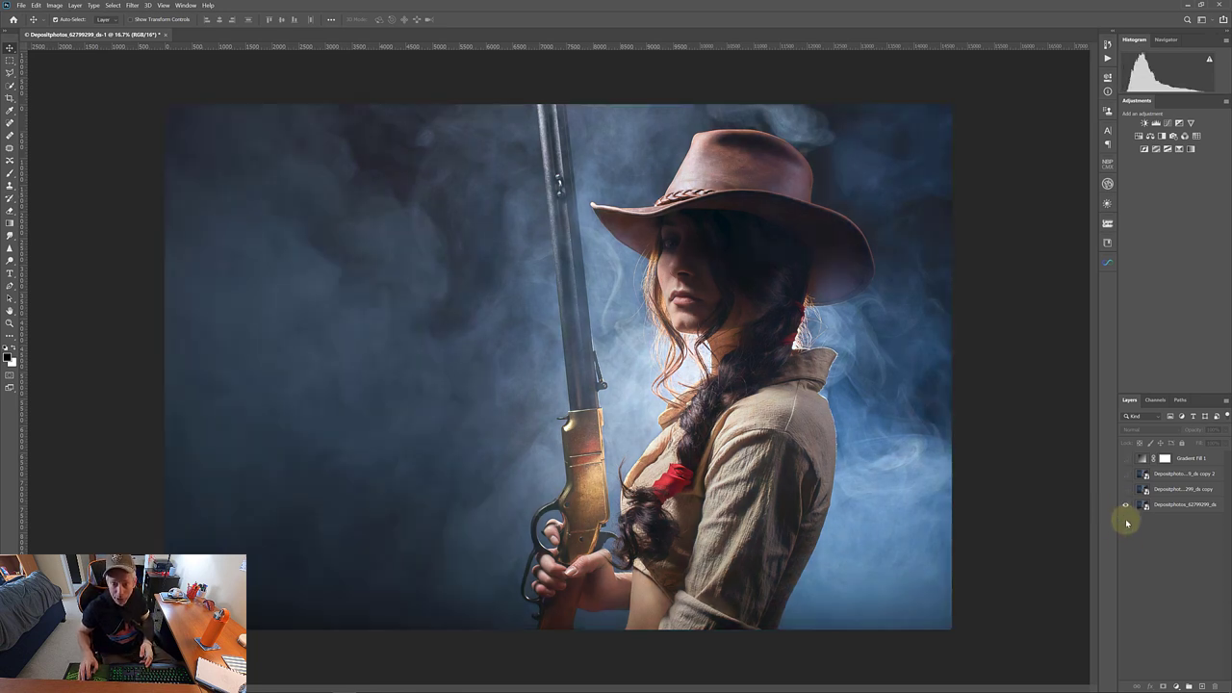
left_click(1126, 505)
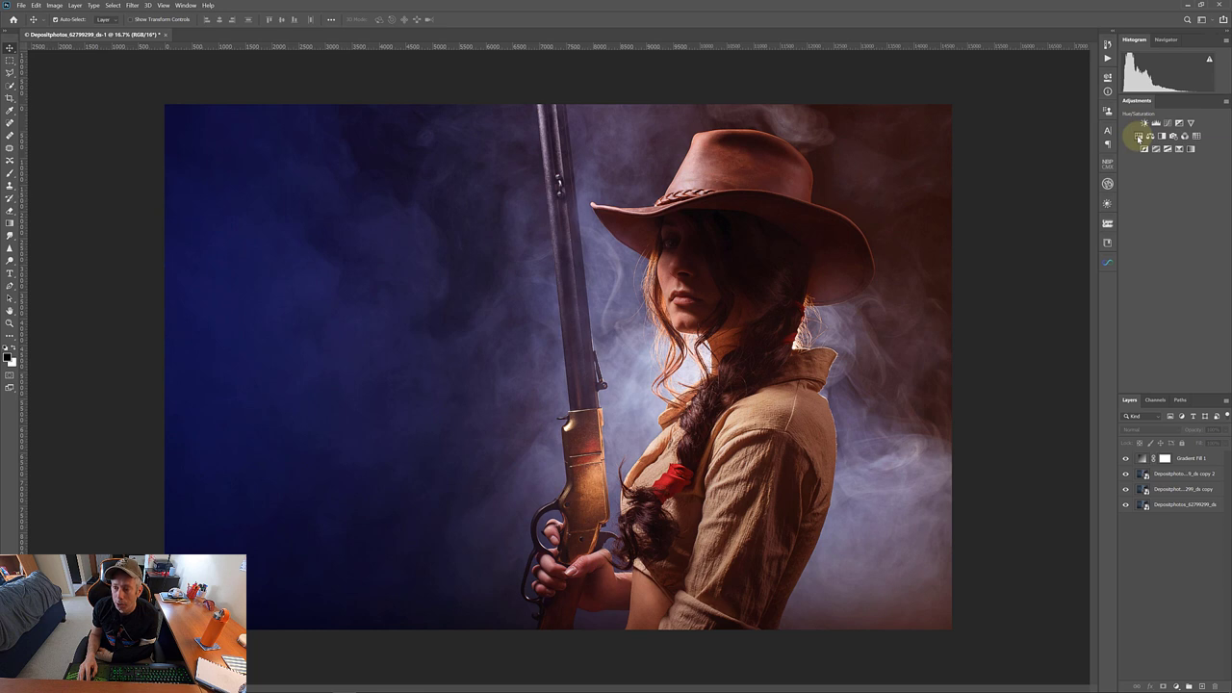
Lower saturation with a Hue/Saturation layer and toggle layer visibility to compare with the original.
left_click(1143, 135)
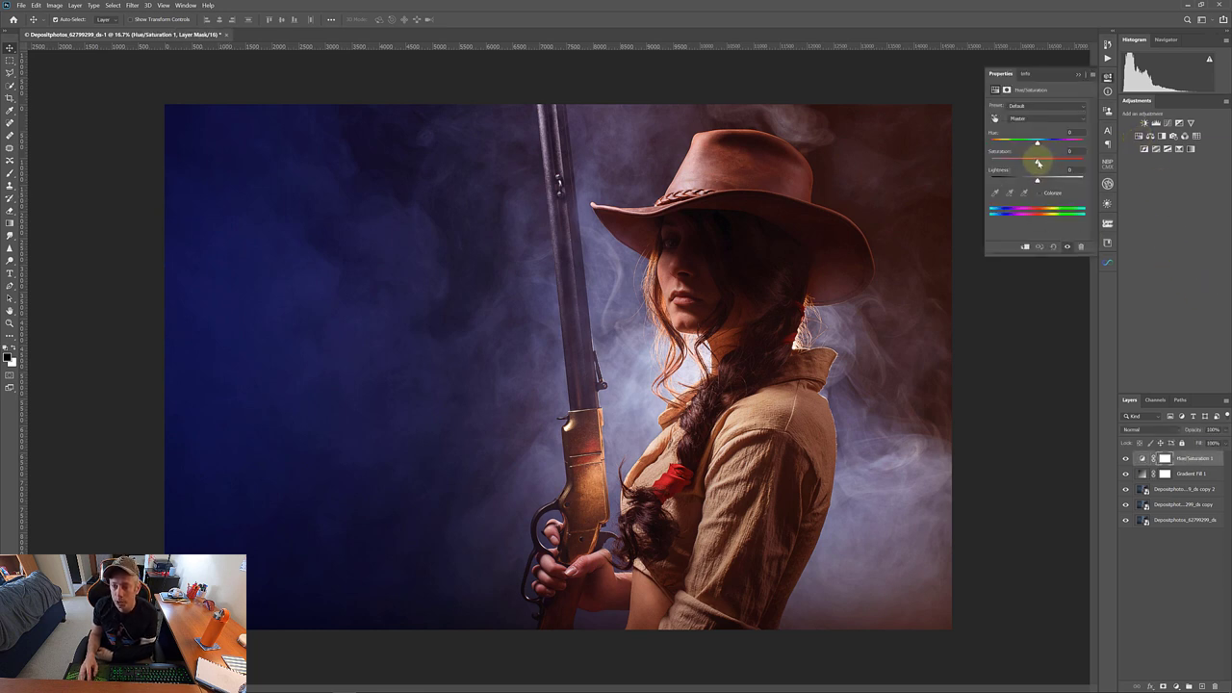
left_click_drag(1037, 151, 1023, 151)
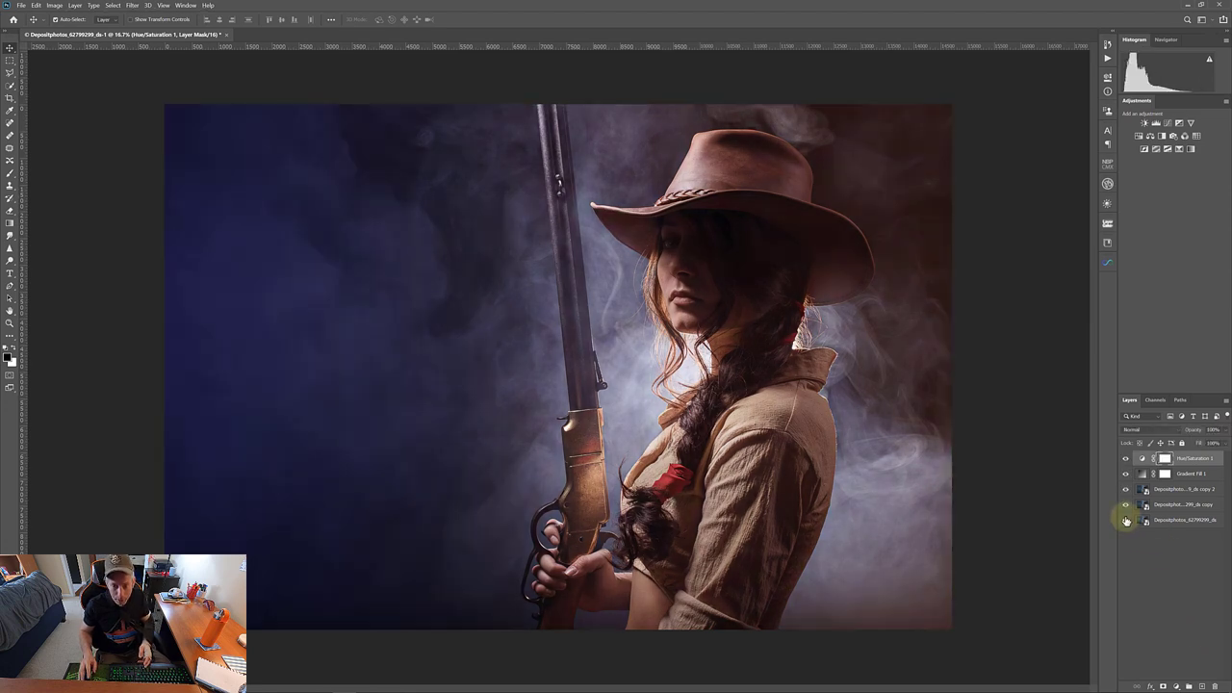
left_click(1139, 474)
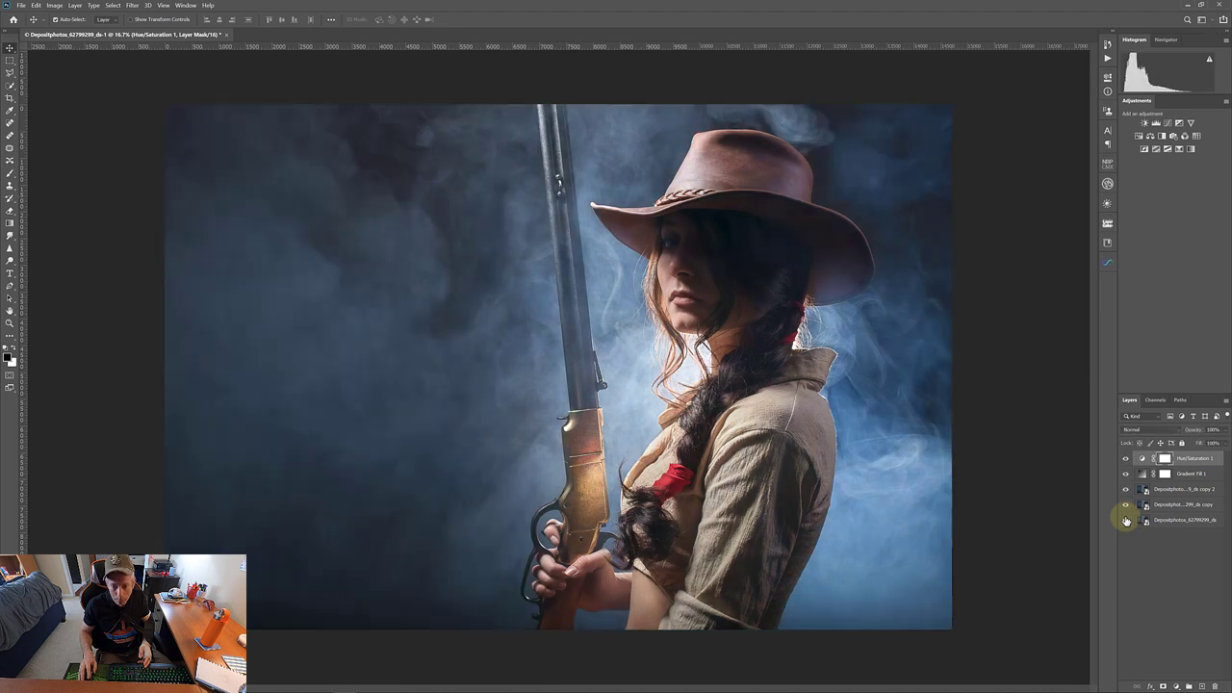
left_click(1125, 519)
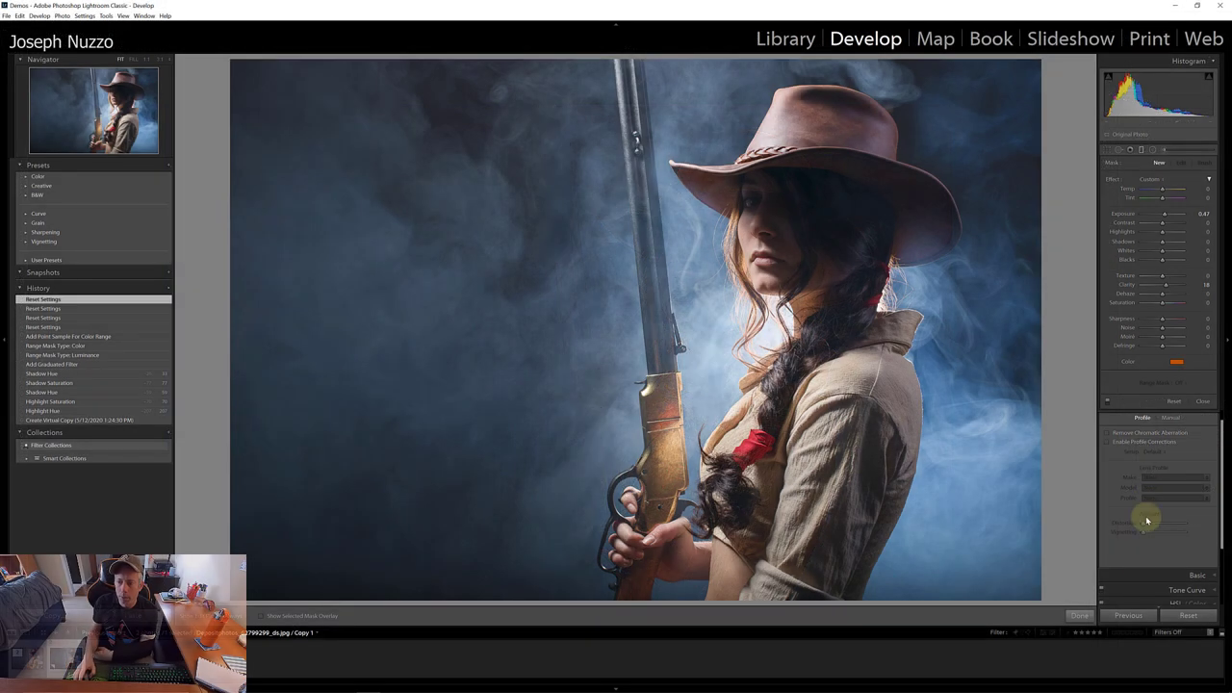
mouse_move(1081, 345)
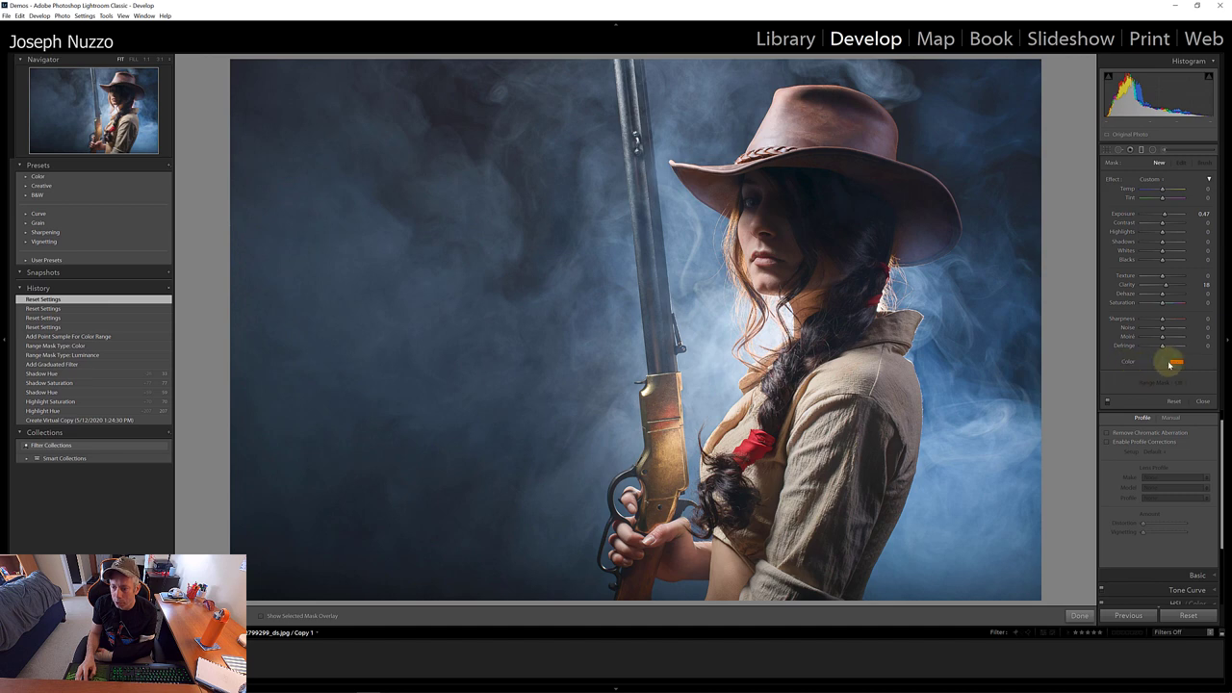
Tint a graduated filter orange over the right side, finish it, and start a second filter's colour.
left_click(1196, 362)
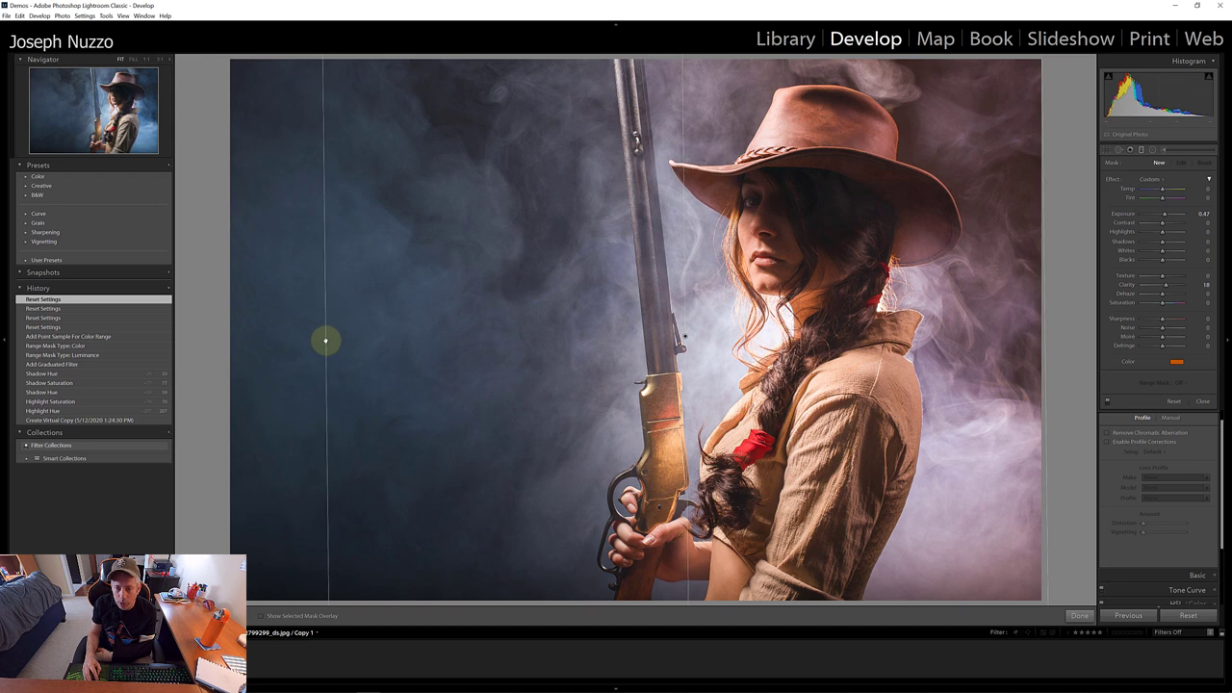
left_click(1078, 615)
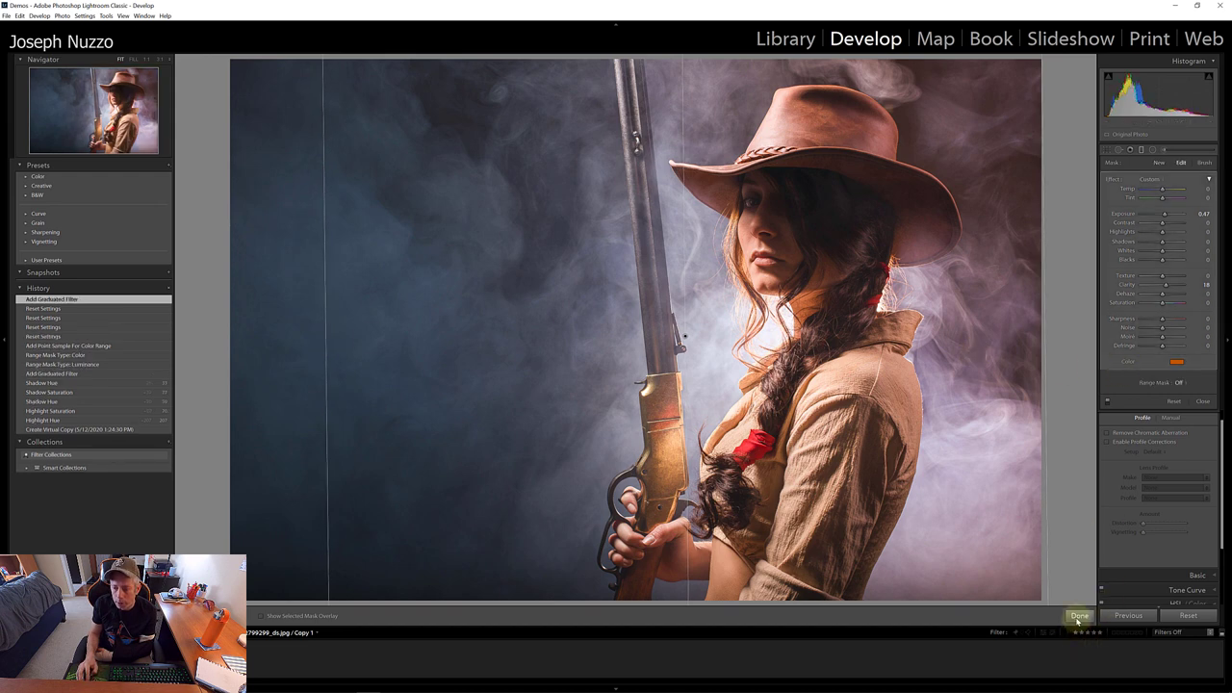
left_click(1077, 615)
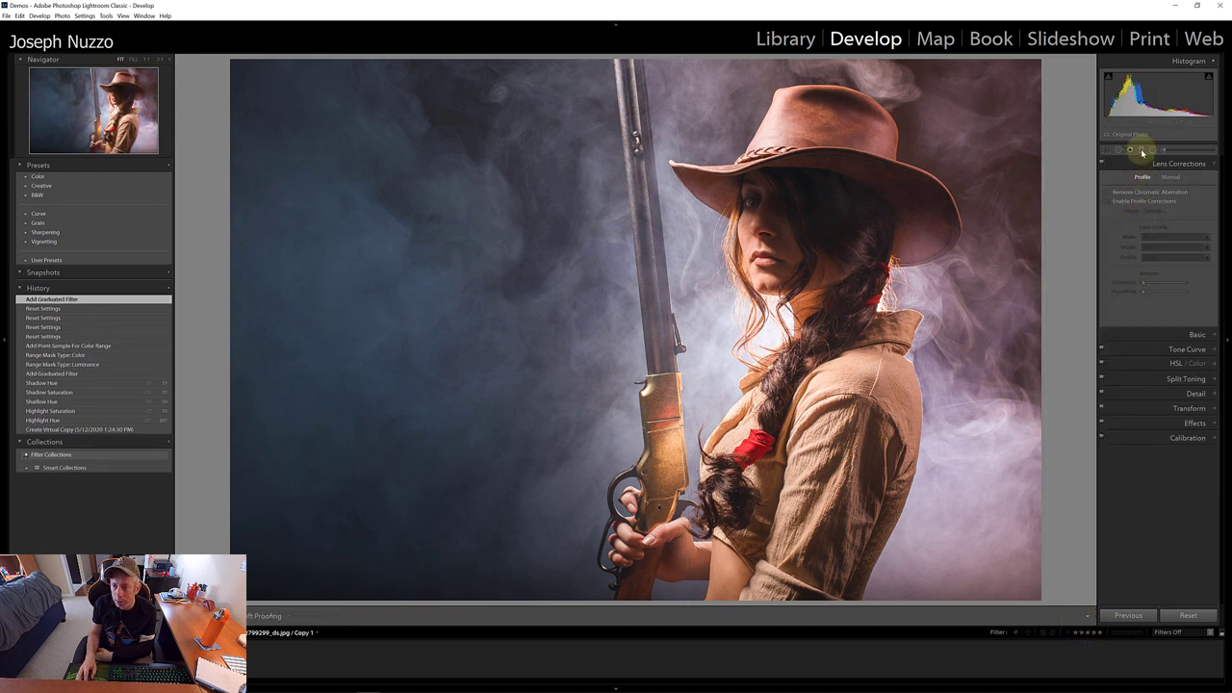
left_click(1141, 150)
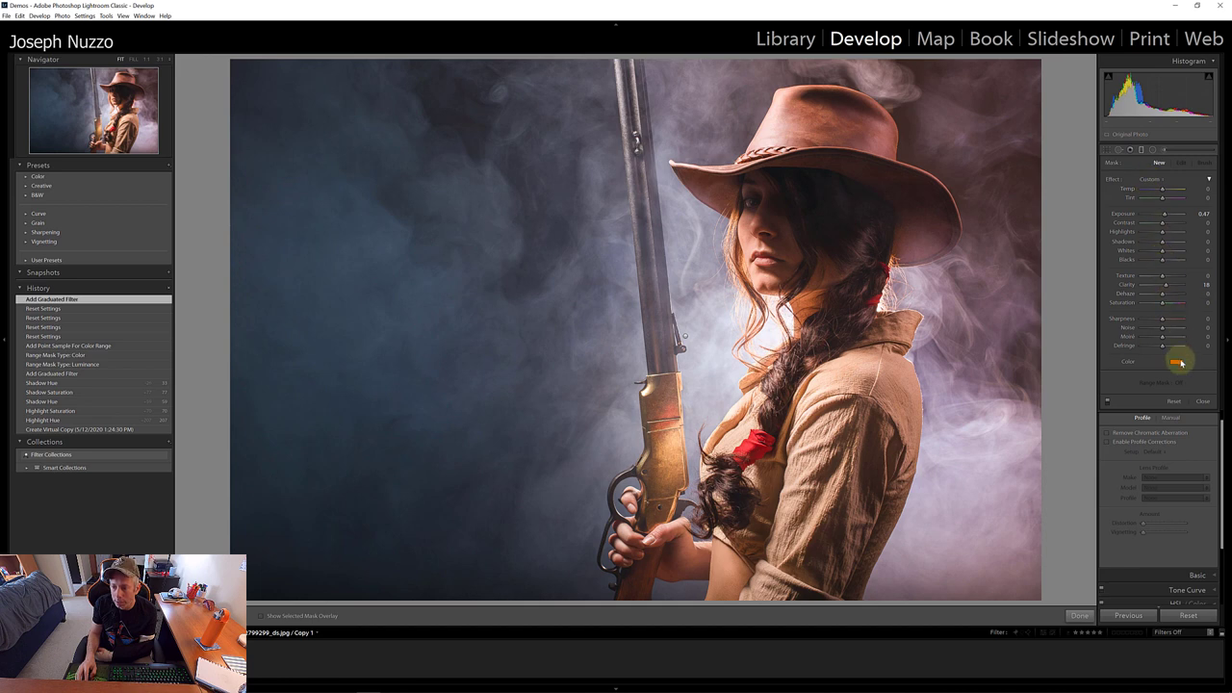
left_click(1176, 359)
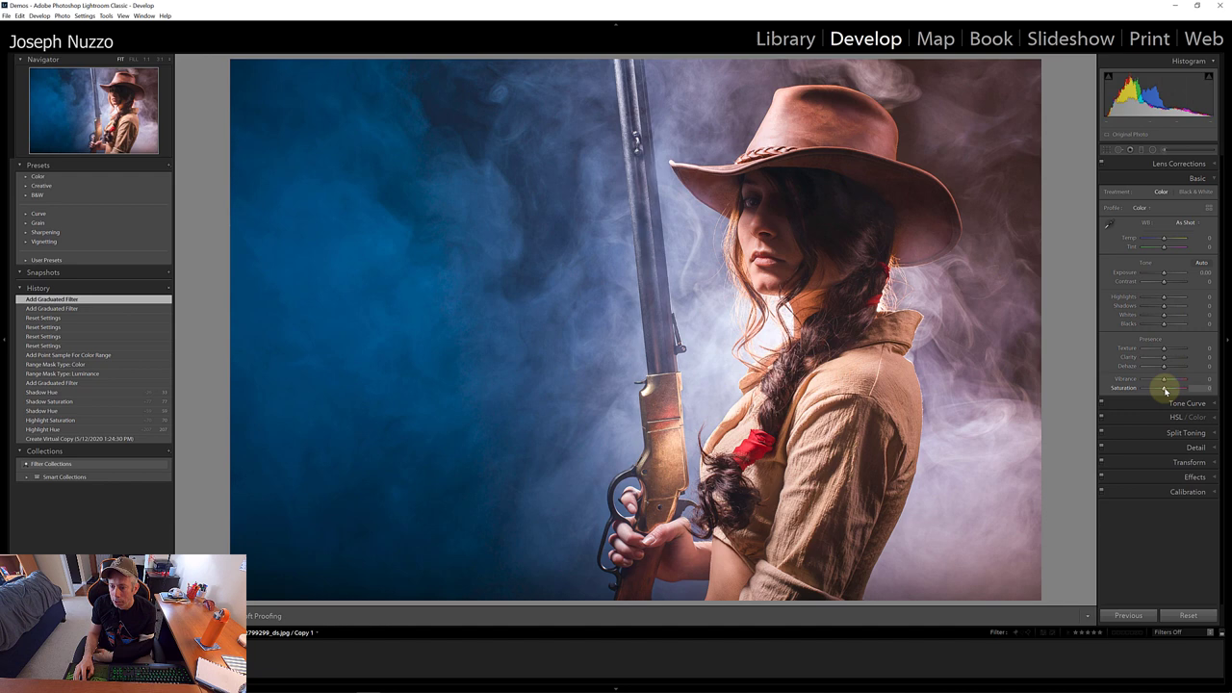
Drag Basic-panel Saturation to -40 and switch to Photoshop to compare the grade.
left_click_drag(1165, 389, 1154, 389)
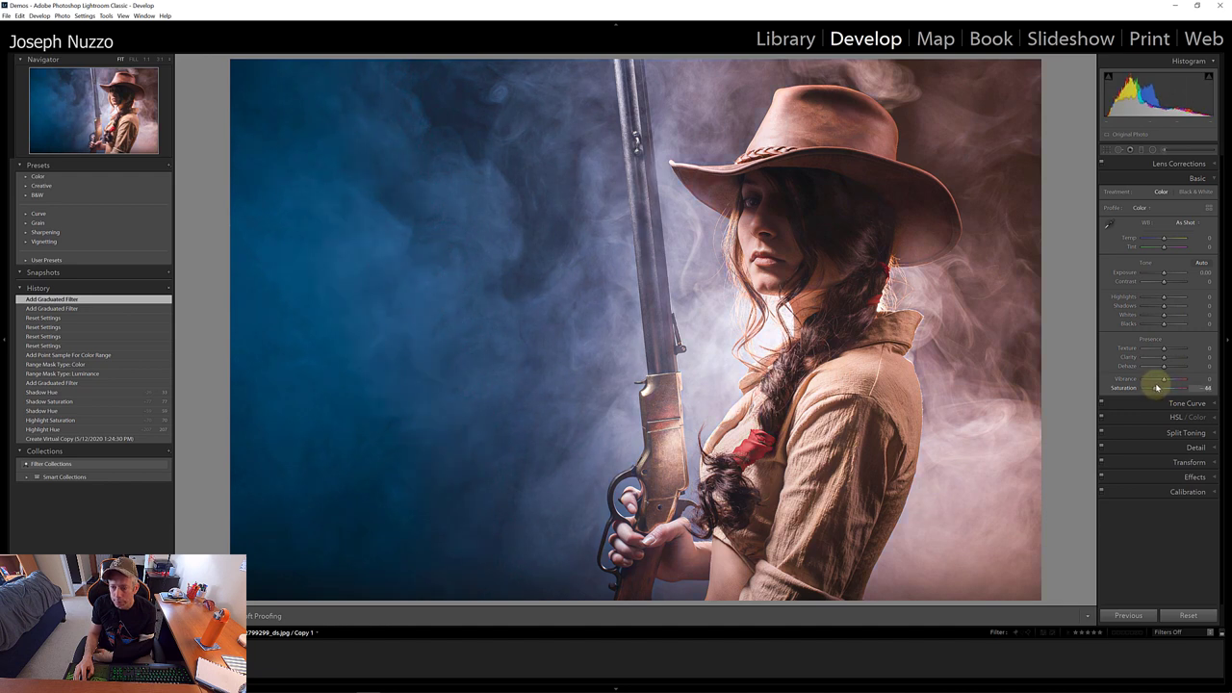
left_click_drag(1154, 388, 1161, 388)
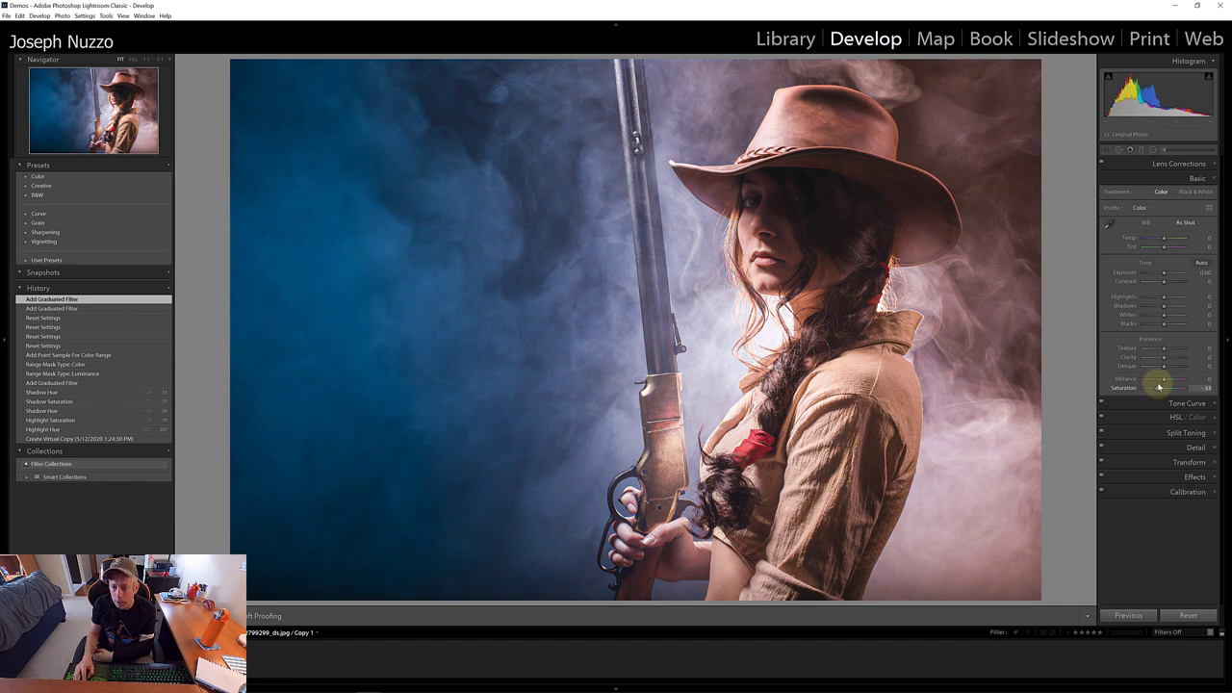
left_click_drag(1164, 388, 1155, 388)
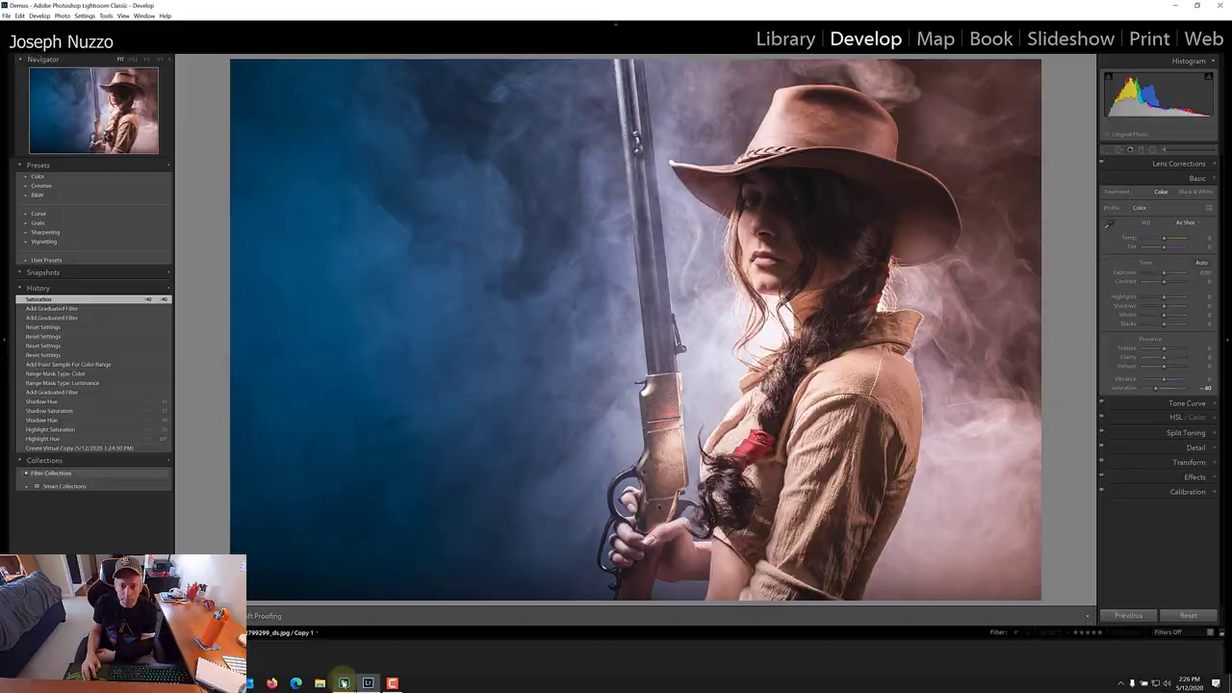
left_click(343, 681)
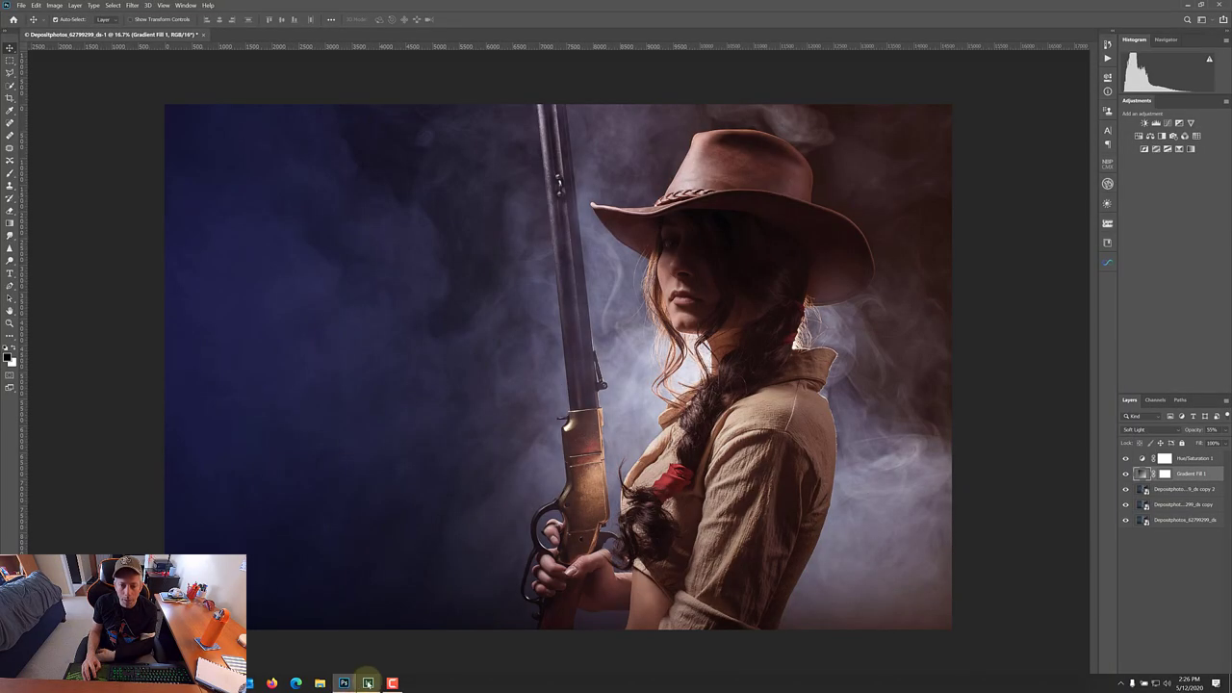
mouse_move(973, 411)
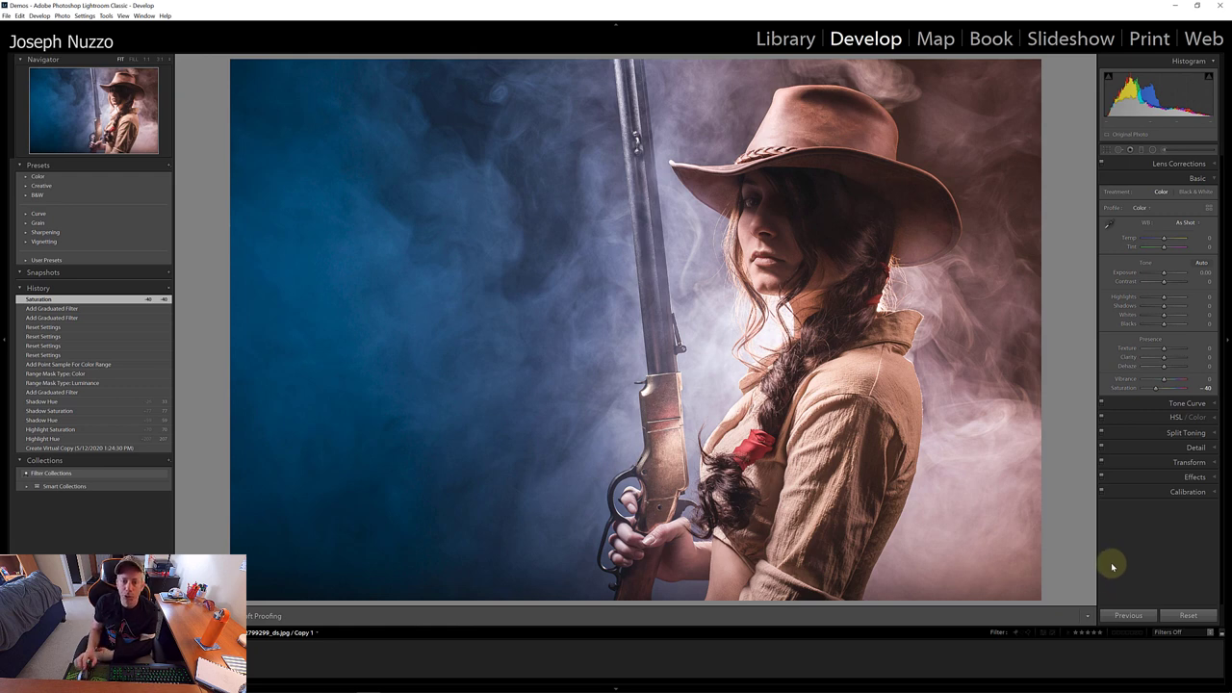
mouse_move(1162, 380)
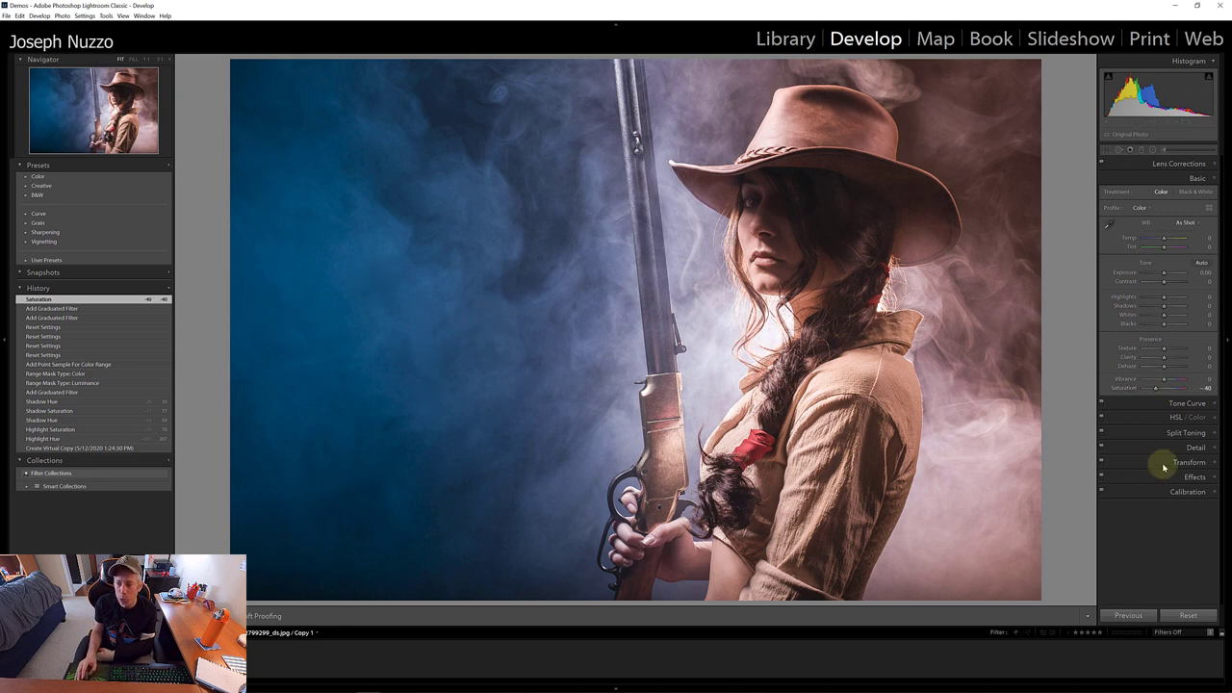
In HSL / Color Saturation, pull the Blue slider down to around -68 to mute the smoke.
left_click(1188, 207)
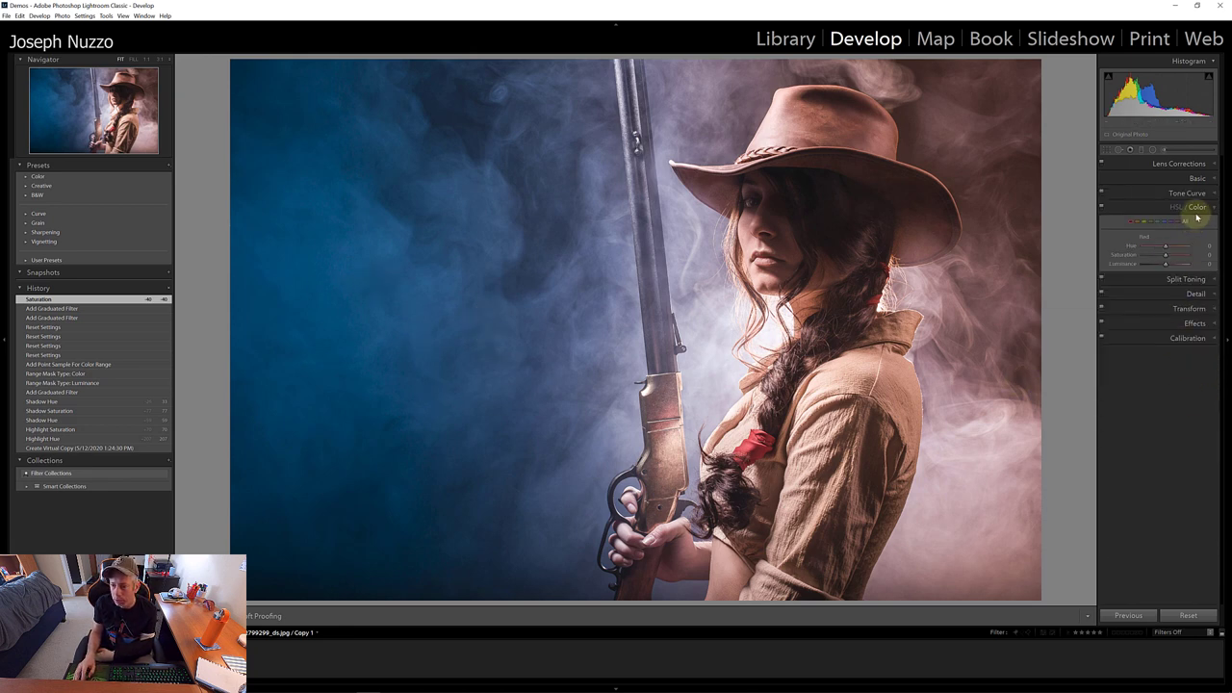
left_click(1136, 221)
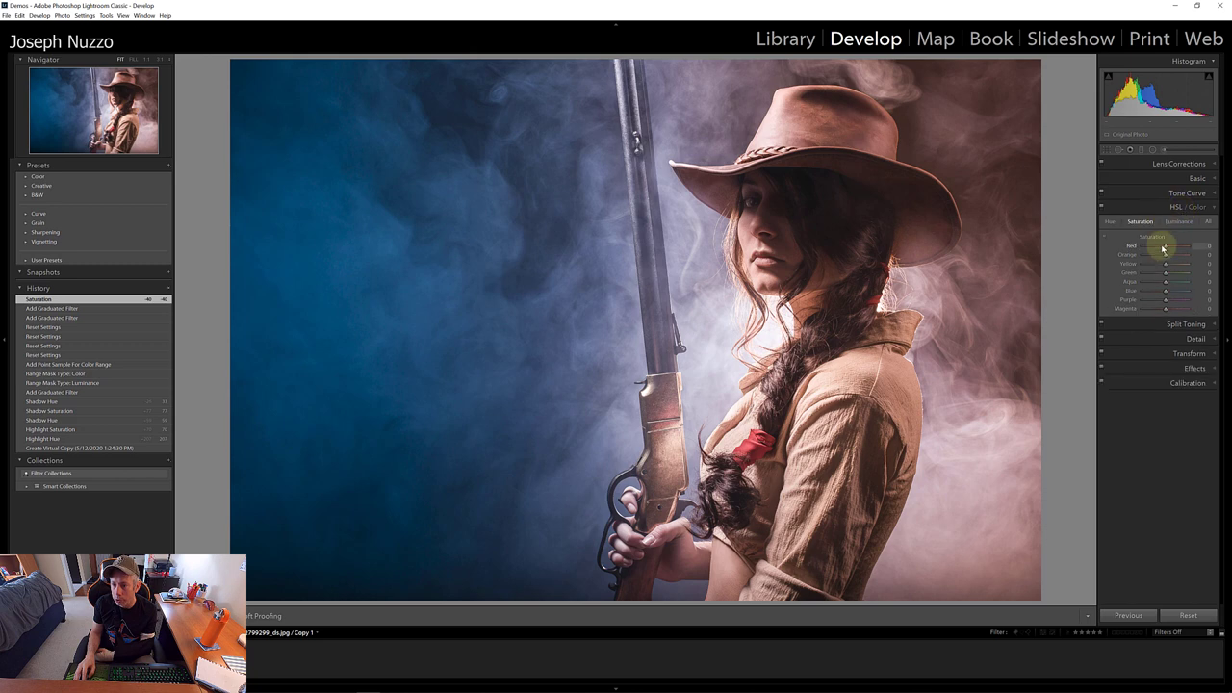
mouse_move(1167, 293)
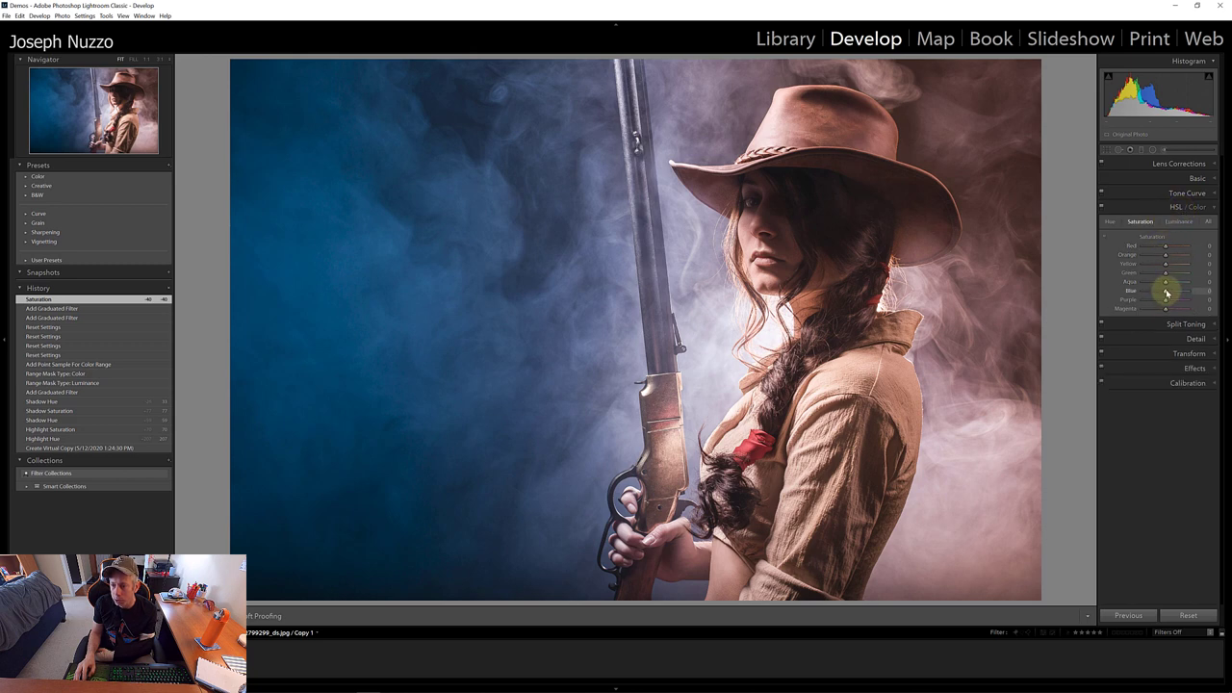
left_click_drag(1165, 290, 1150, 290)
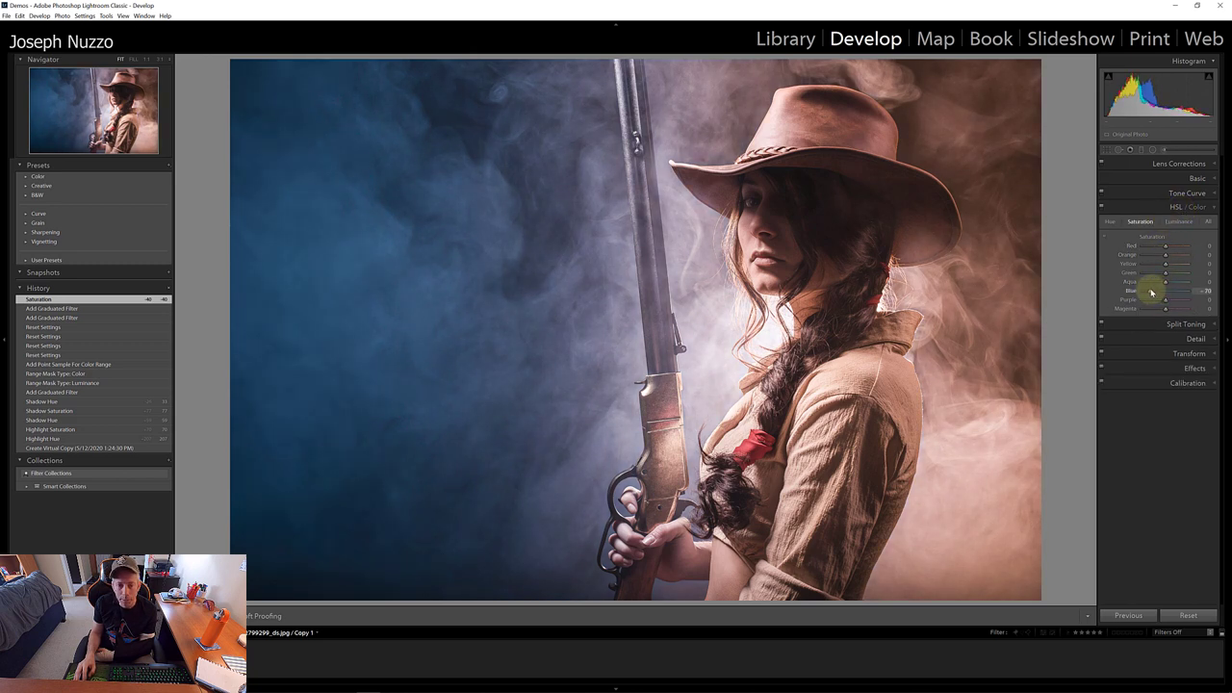
left_click_drag(1188, 290, 1155, 291)
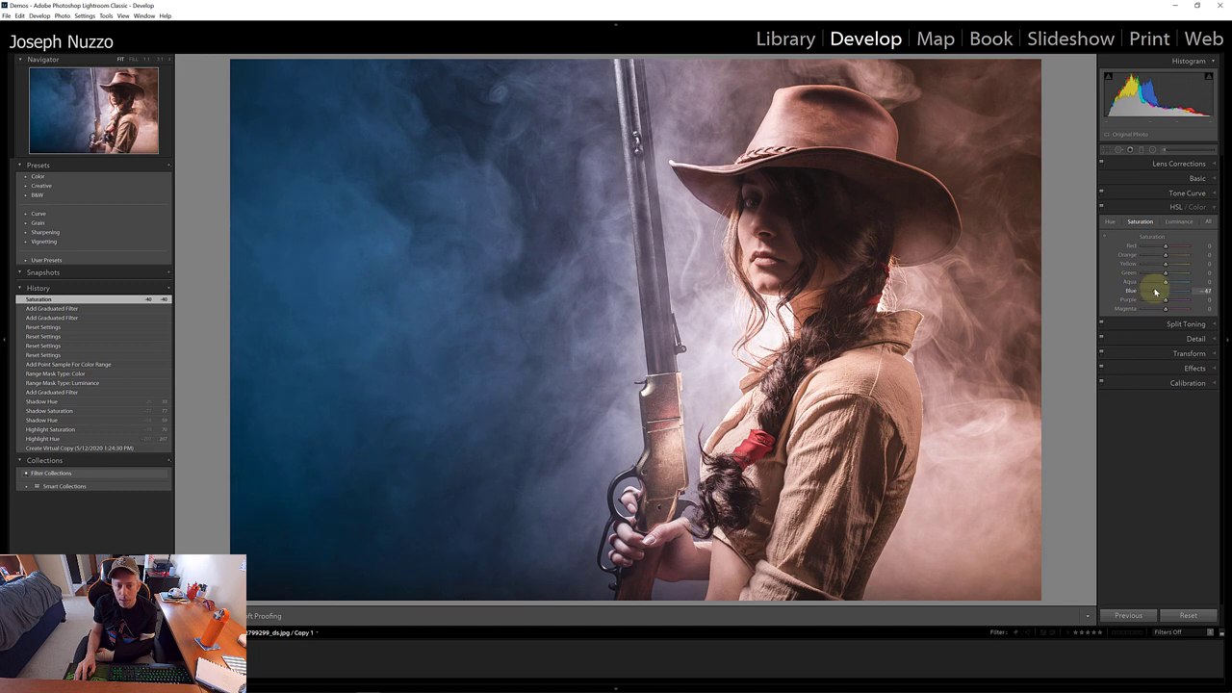
left_click_drag(1179, 290, 1150, 290)
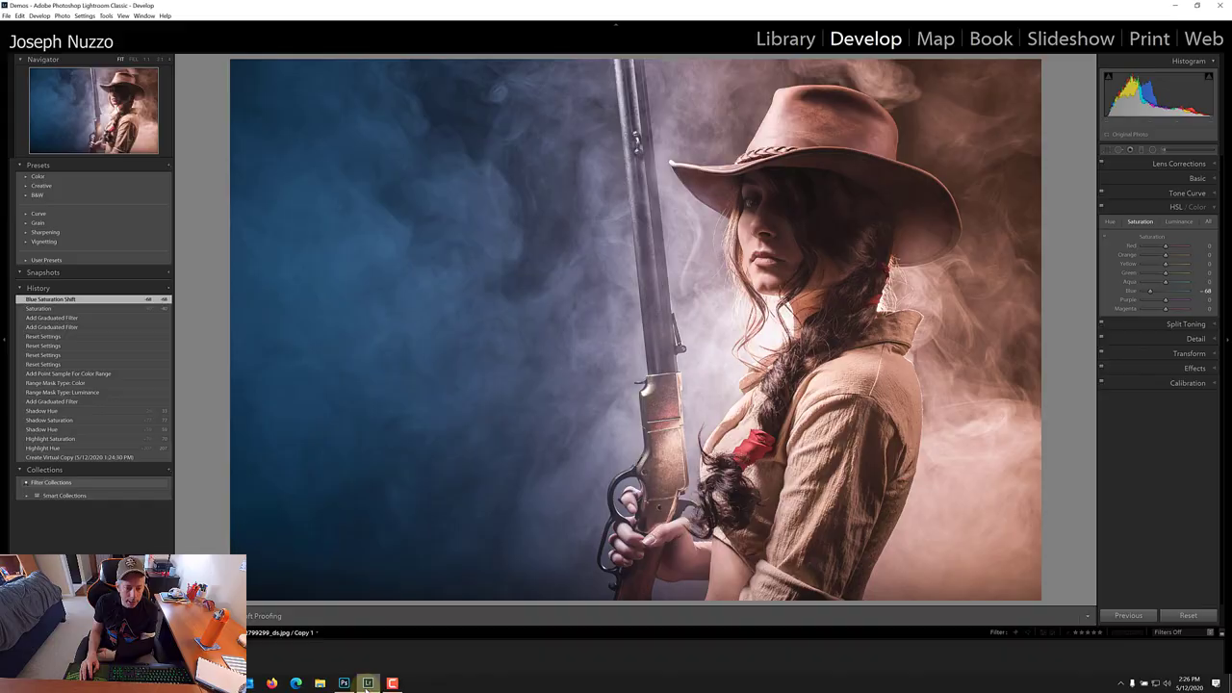
left_click(344, 684)
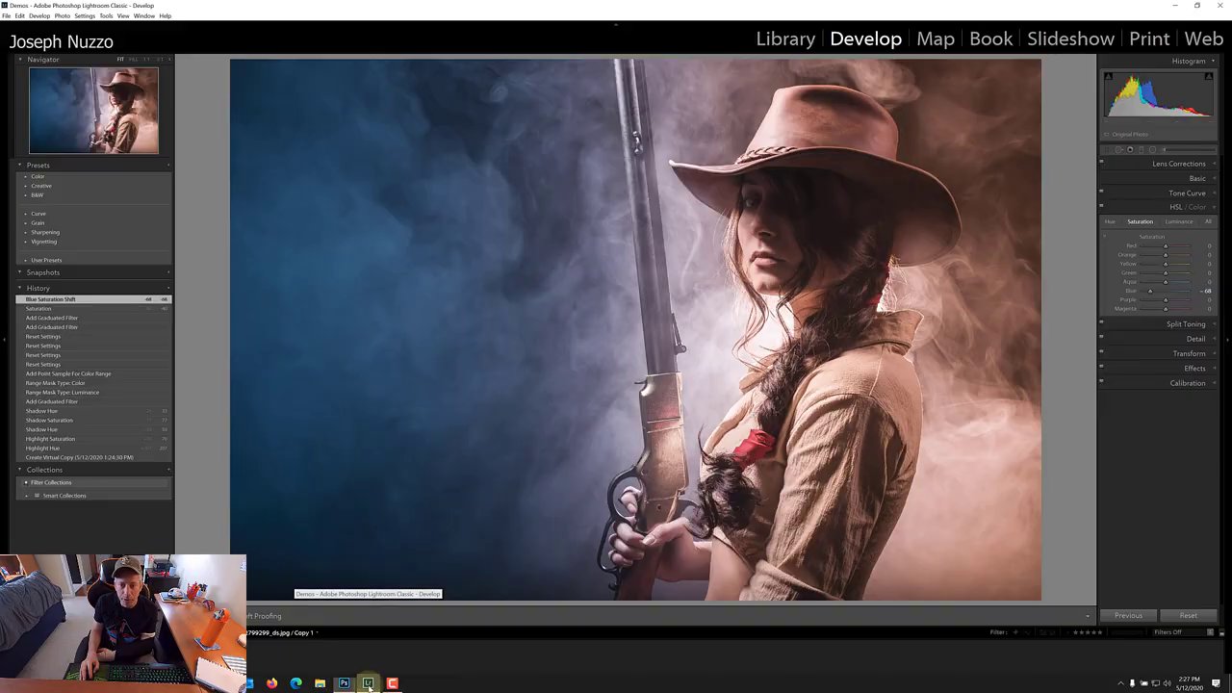
left_click_drag(1164, 290, 1150, 290)
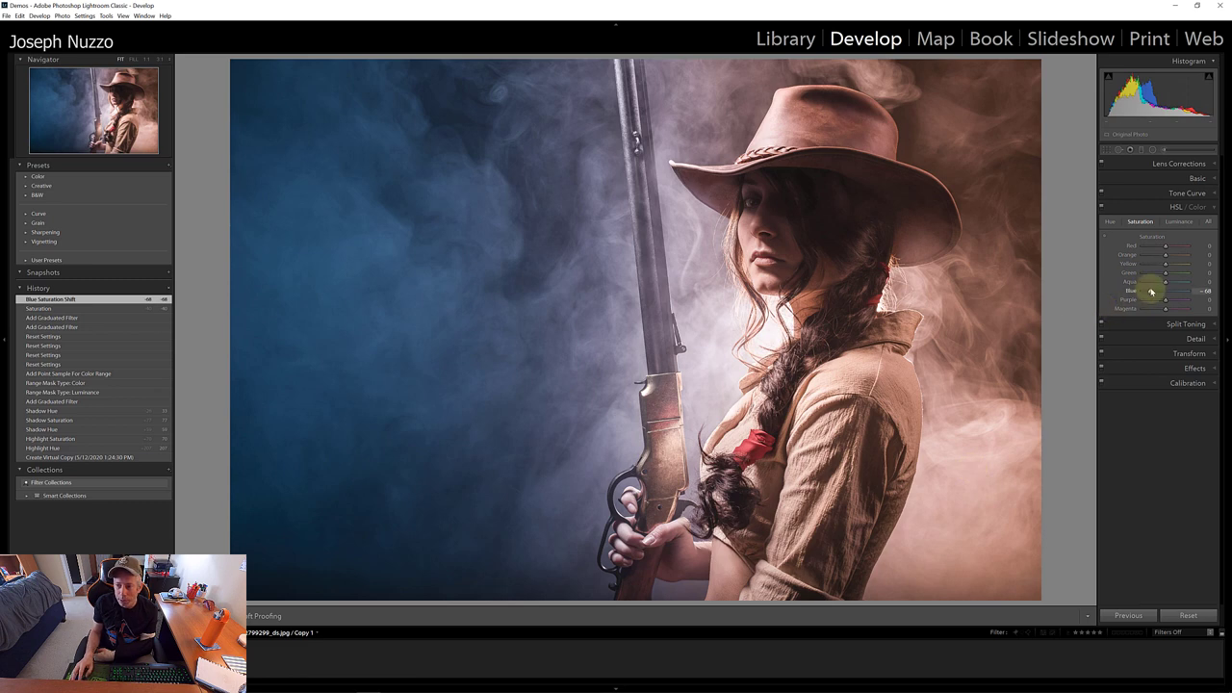
left_click_drag(1164, 292, 1154, 292)
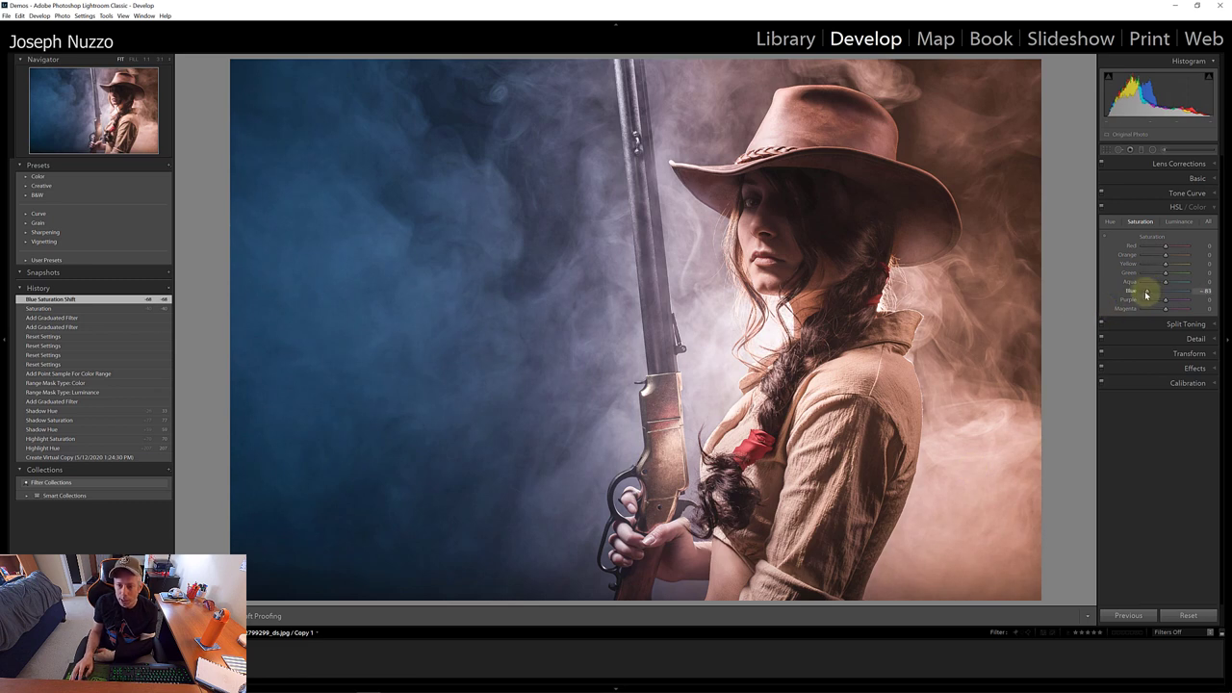